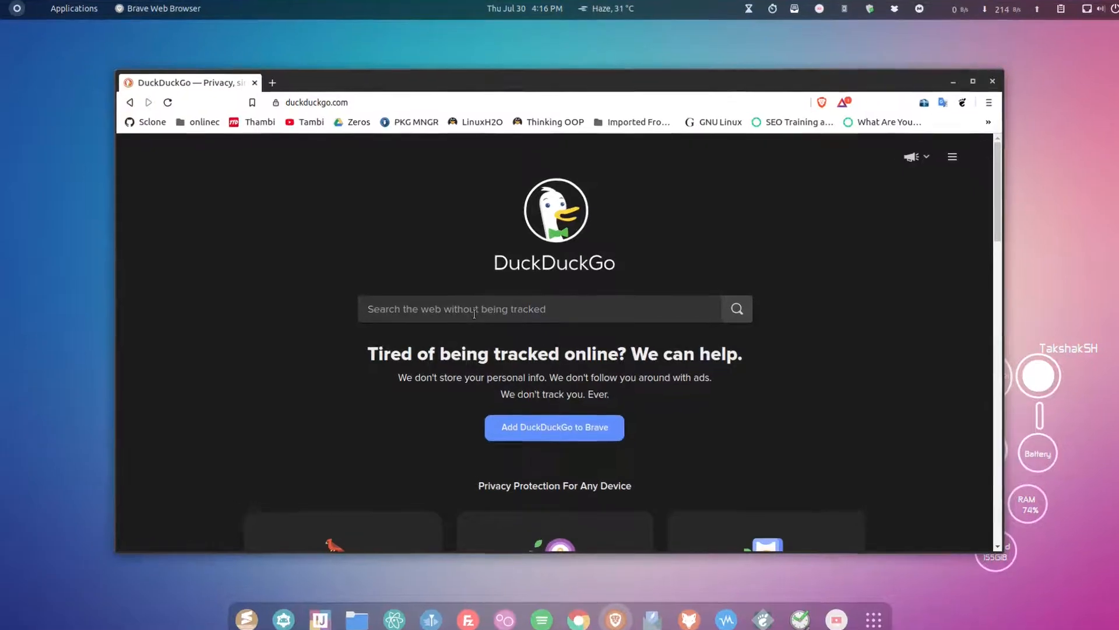
Step: Search DuckDuckGo for 'mongodb compass' and open the 'Compass | MongoDB' result on mongodb.com
text(mongod)
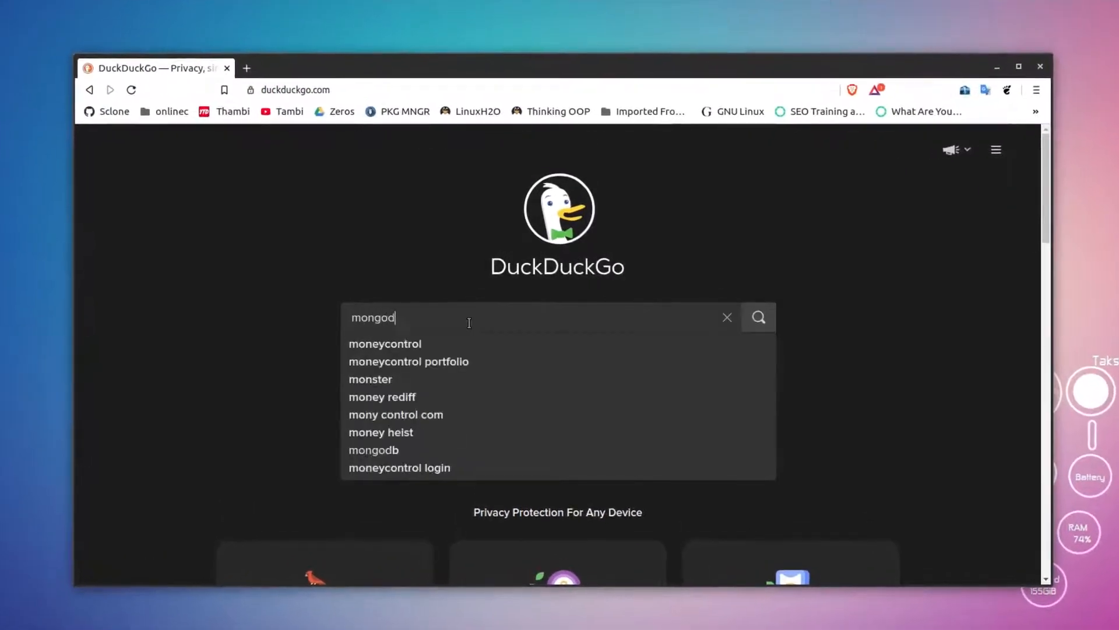
text(b com)
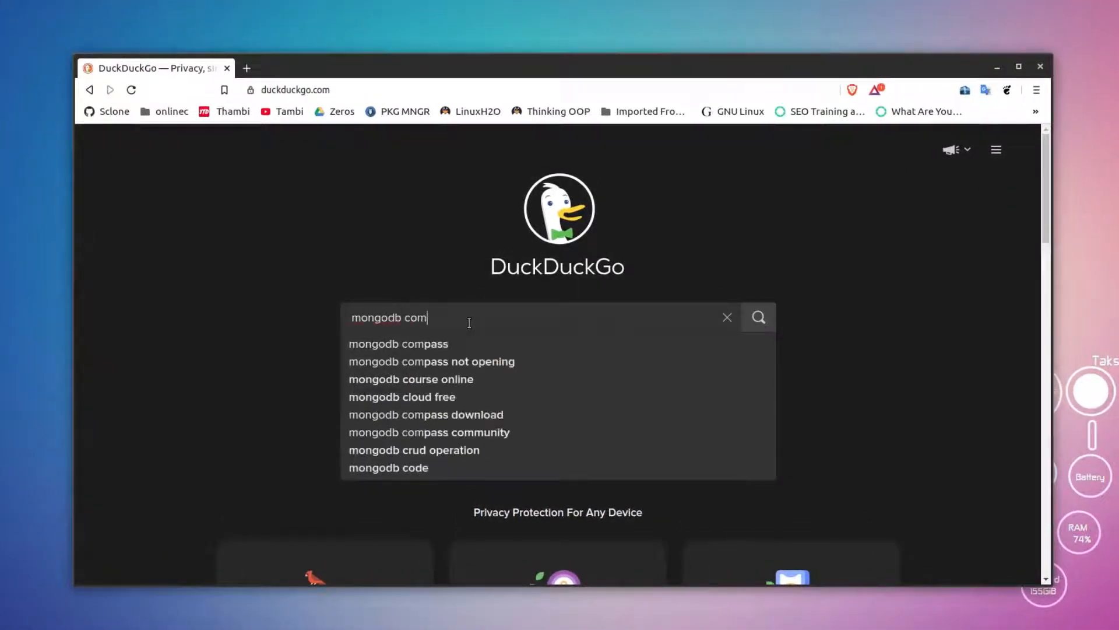
click(399, 343)
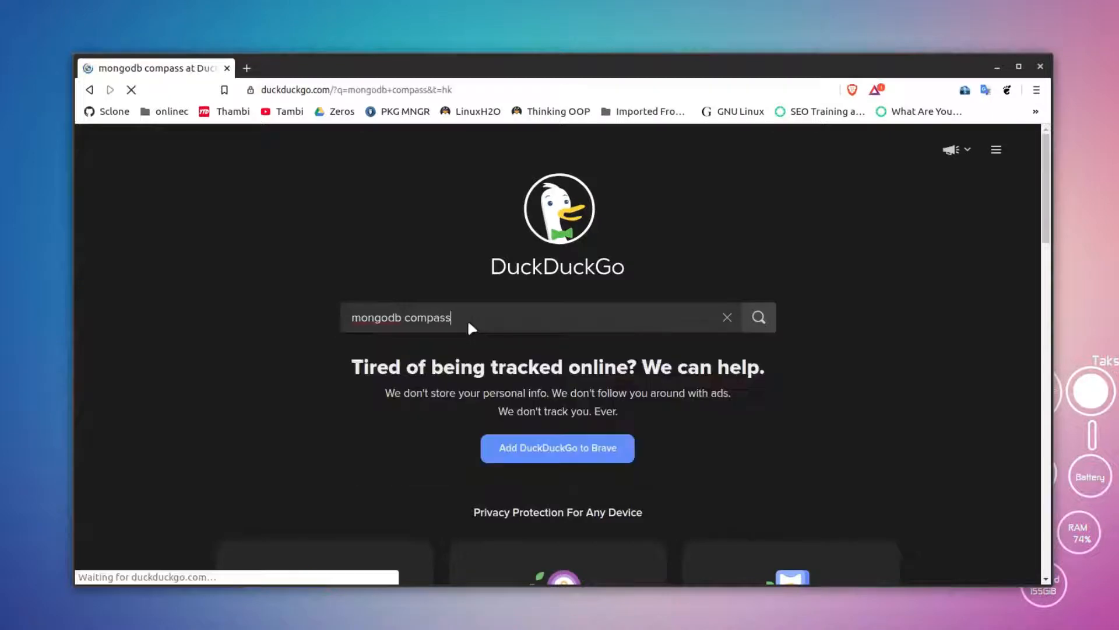
key(Return)
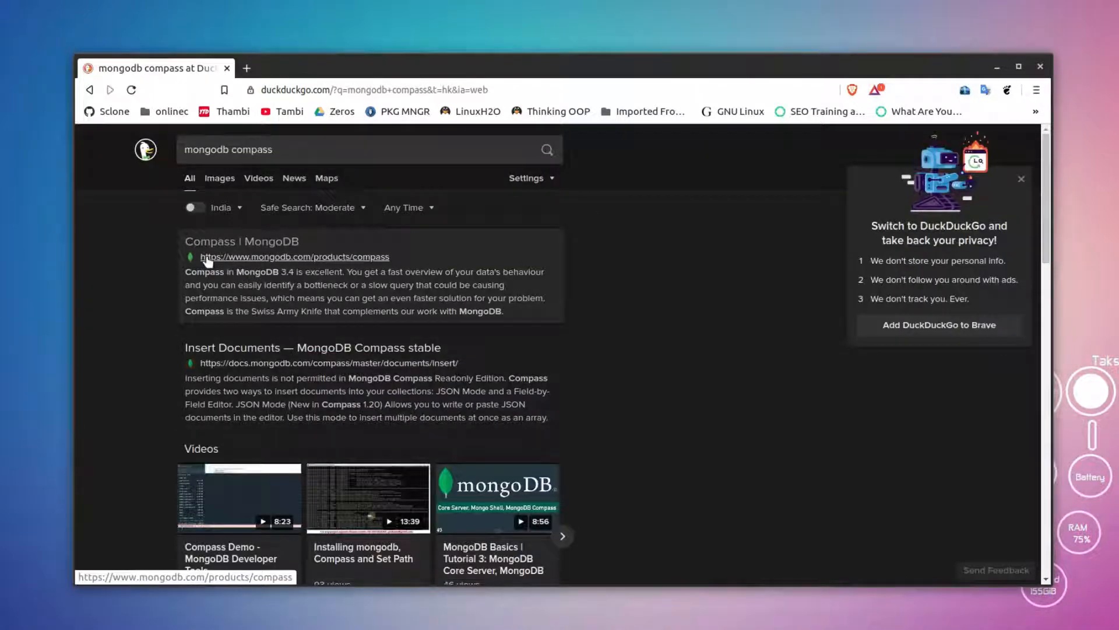
click(242, 242)
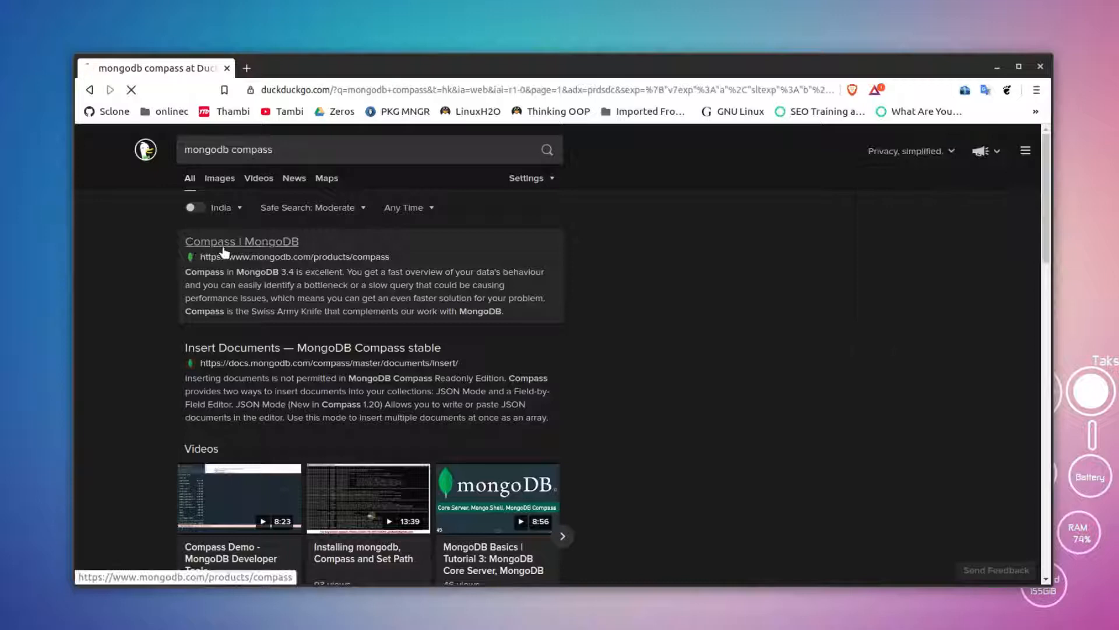
click(242, 241)
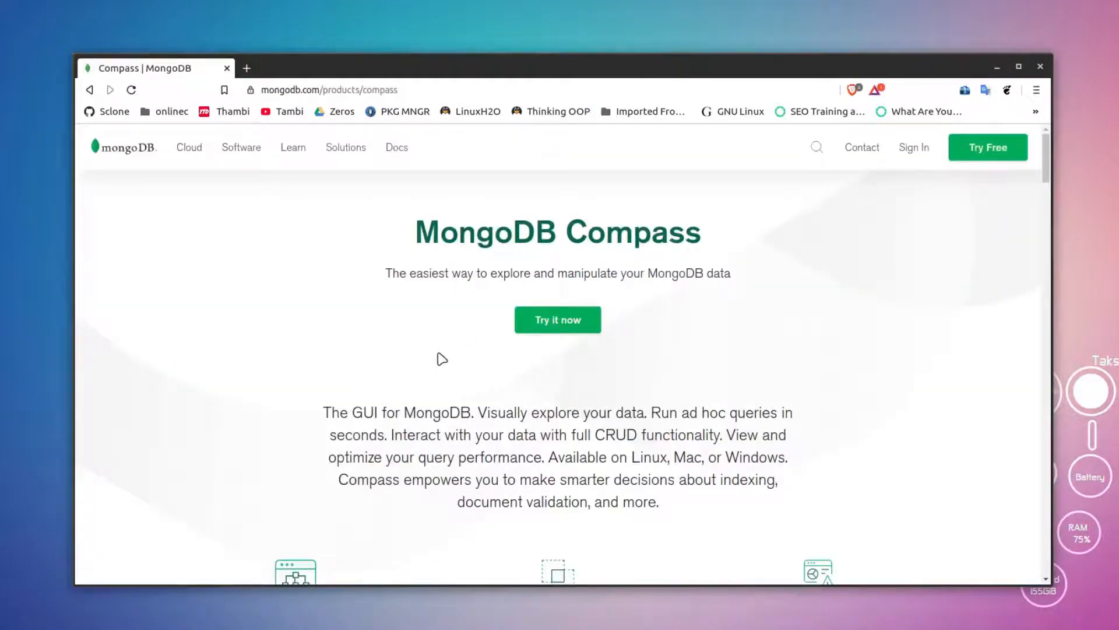
Step: Go to the Compass download page via 'Try it now' and choose the Ubuntu 64-bit (14.04+) platform
click(557, 320)
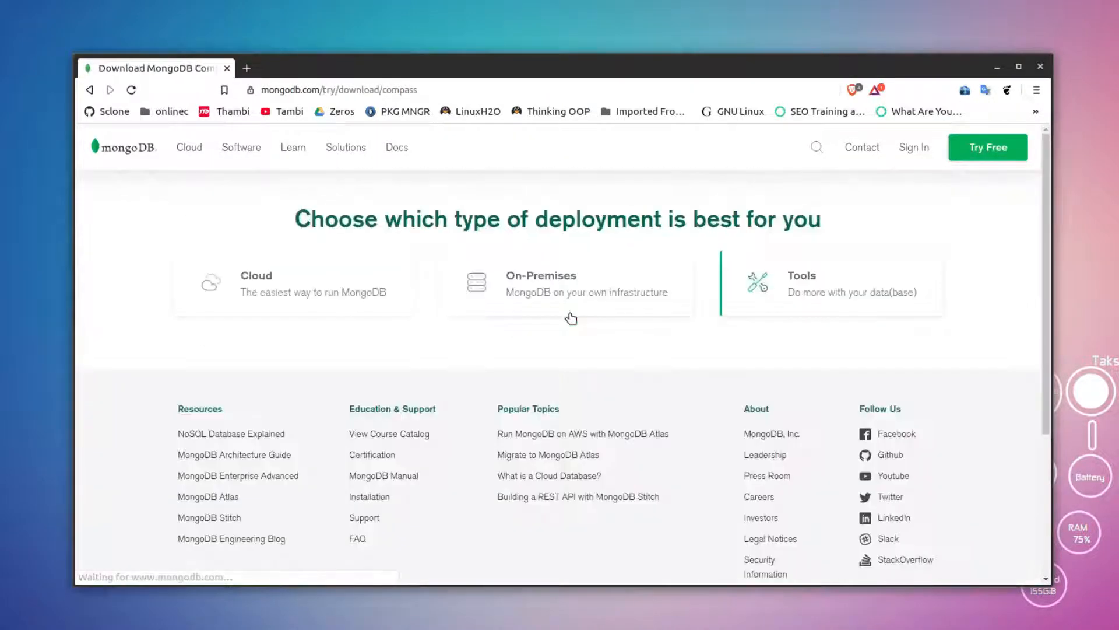
scroll(down, 3)
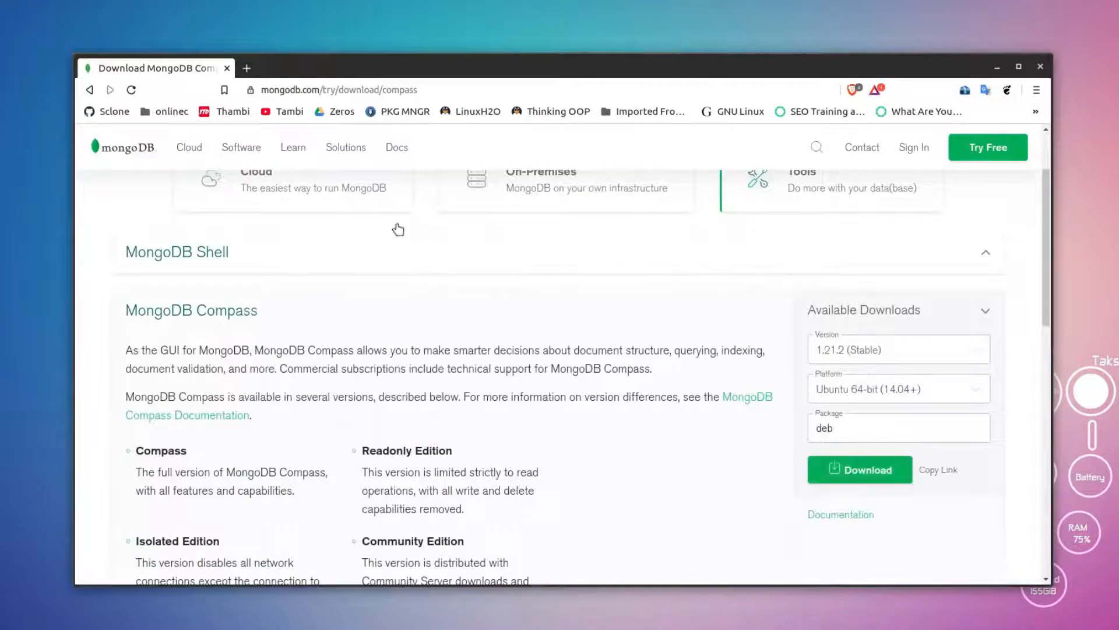
mouse_move(211, 314)
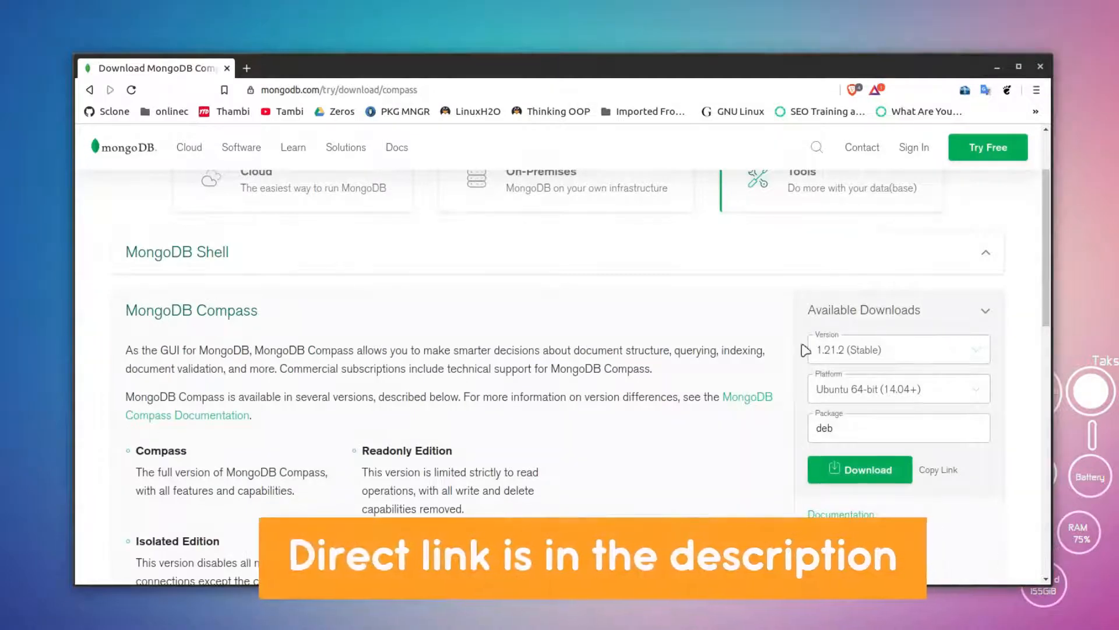
click(897, 388)
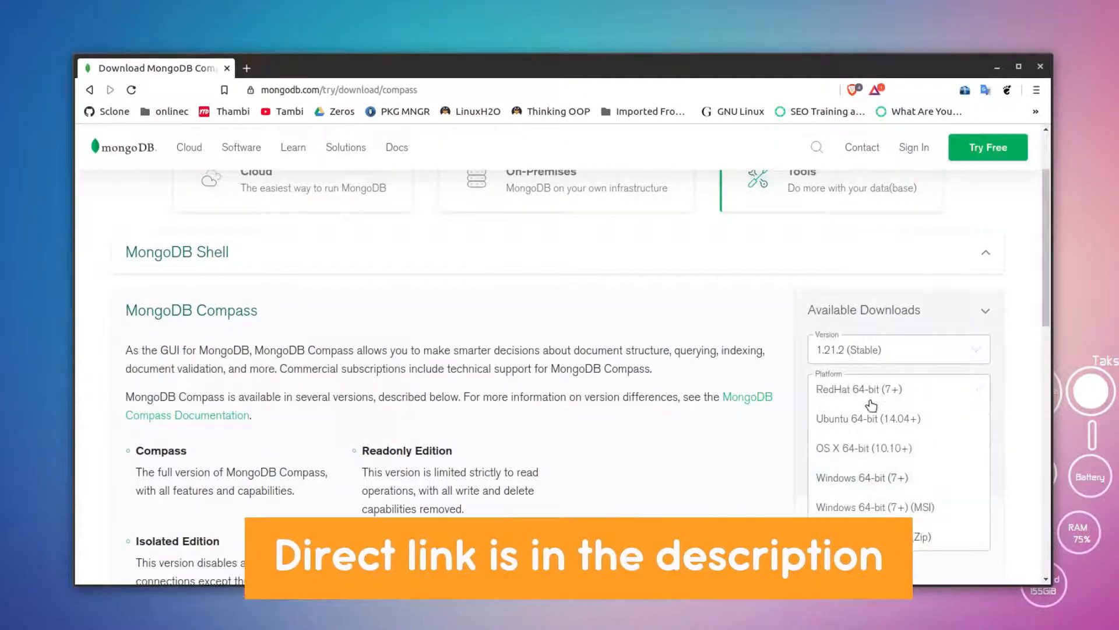
scroll(down, 3)
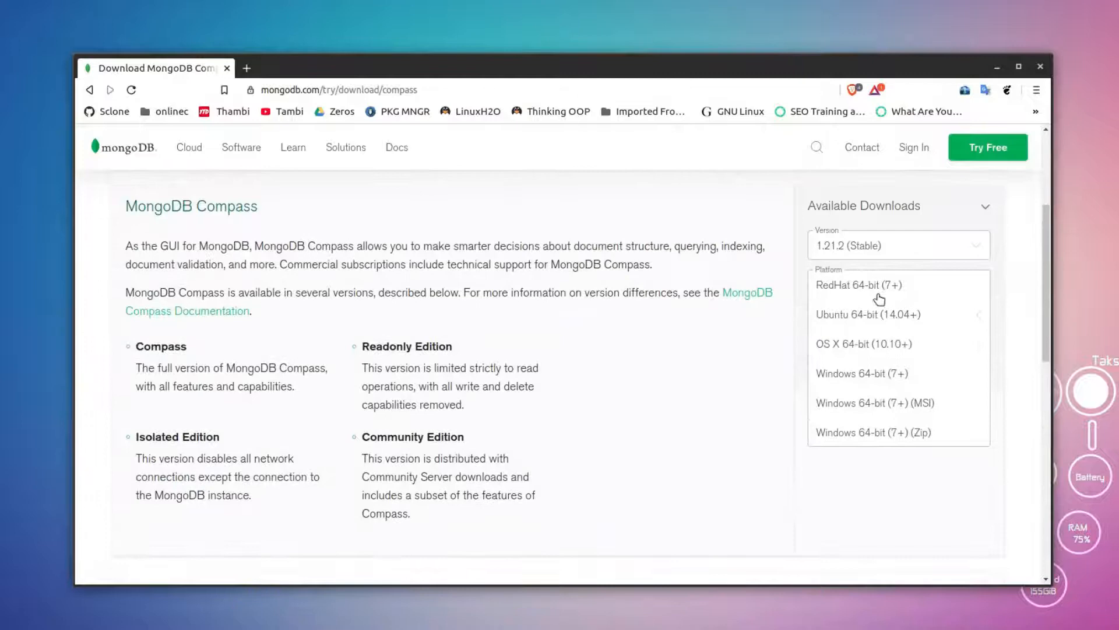
mouse_move(866, 295)
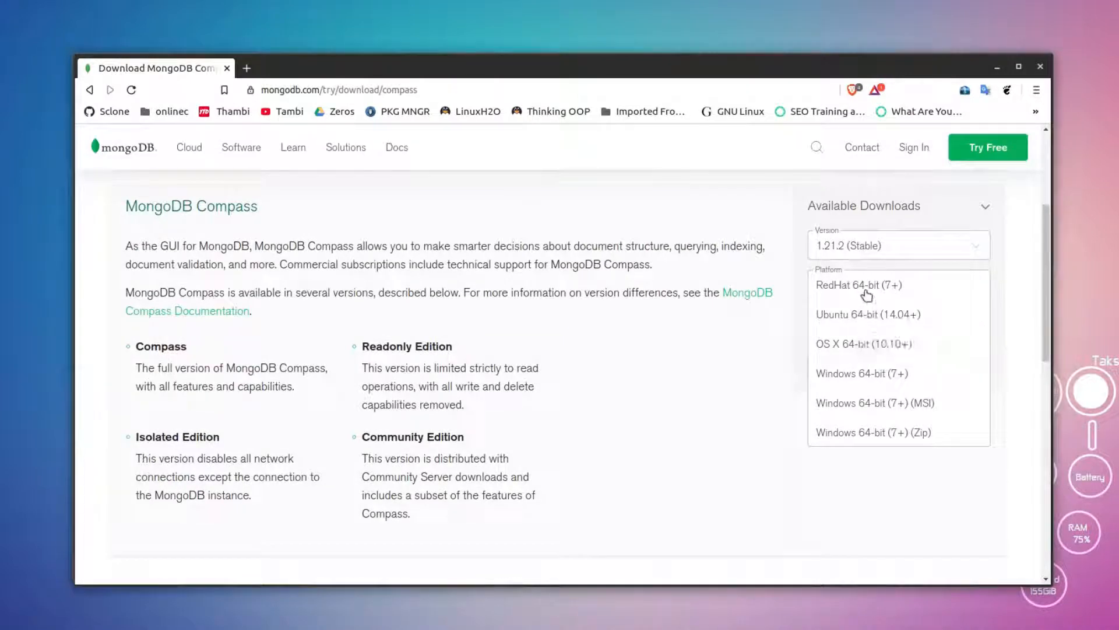
mouse_move(859, 285)
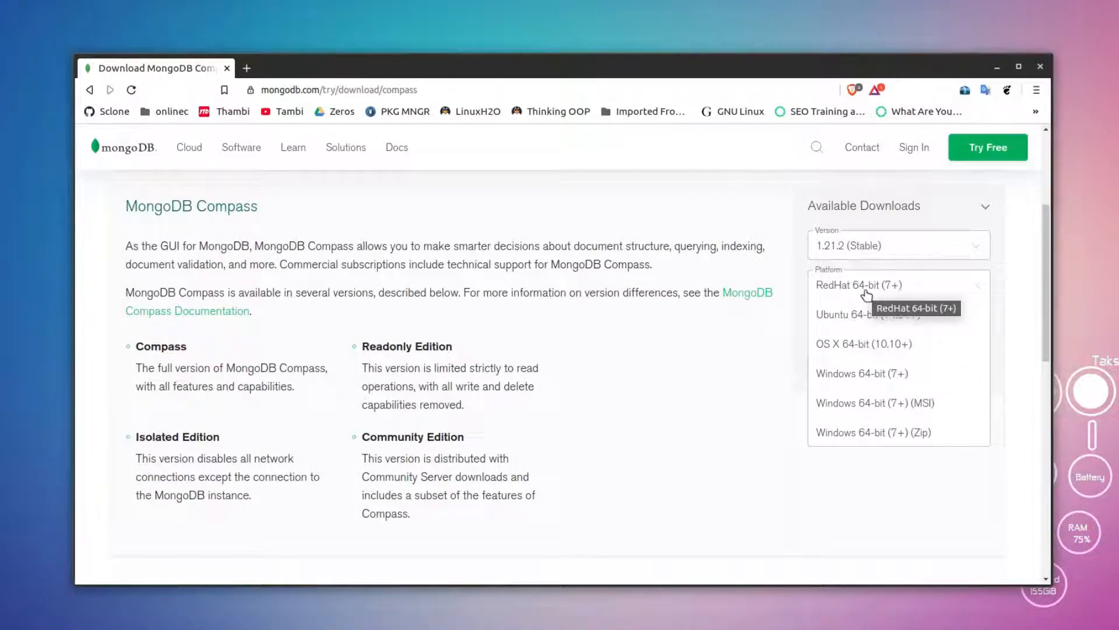
mouse_move(870, 288)
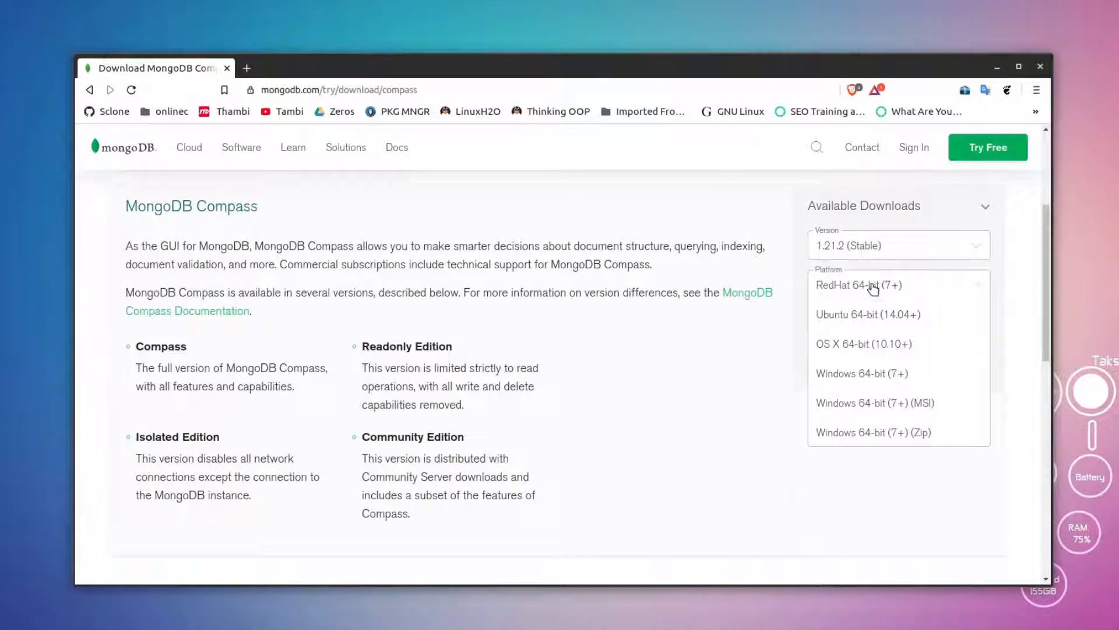
mouse_move(860, 285)
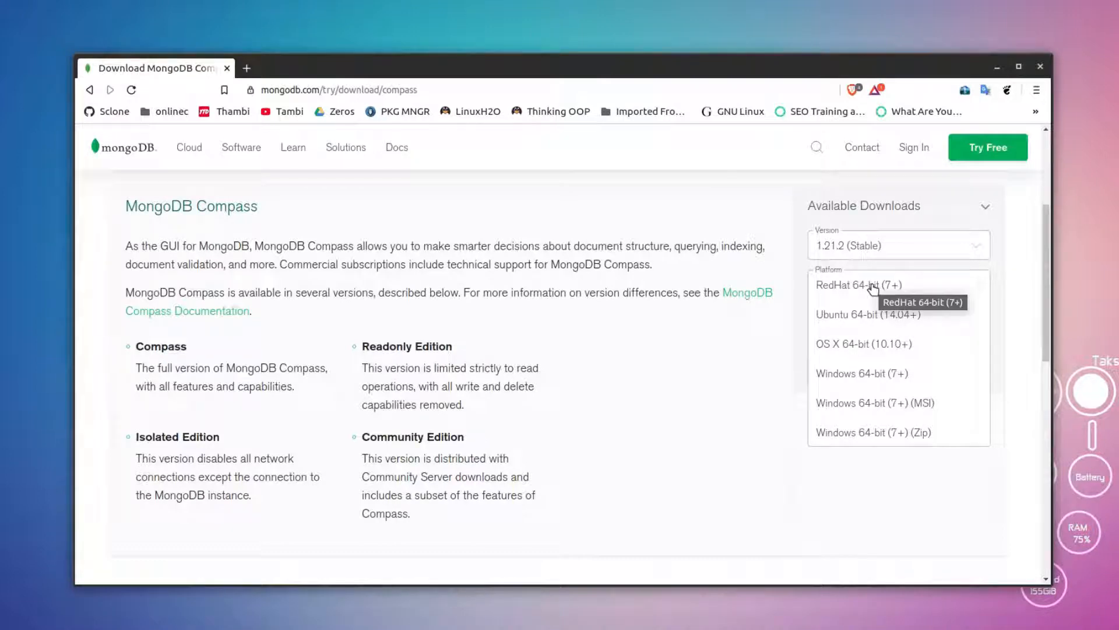
mouse_move(861, 322)
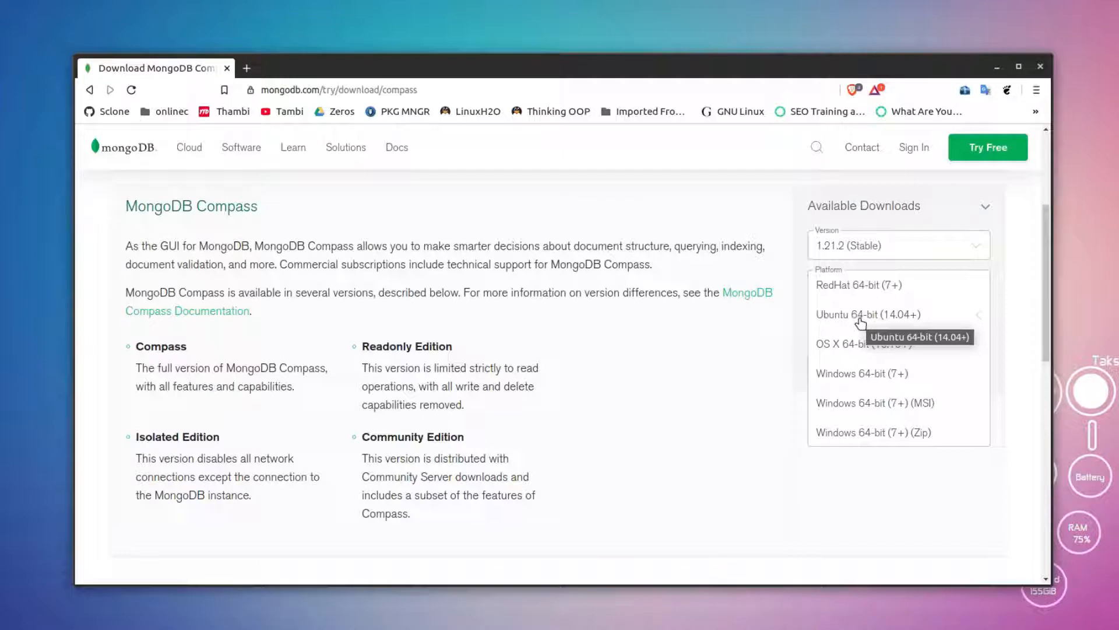
click(867, 313)
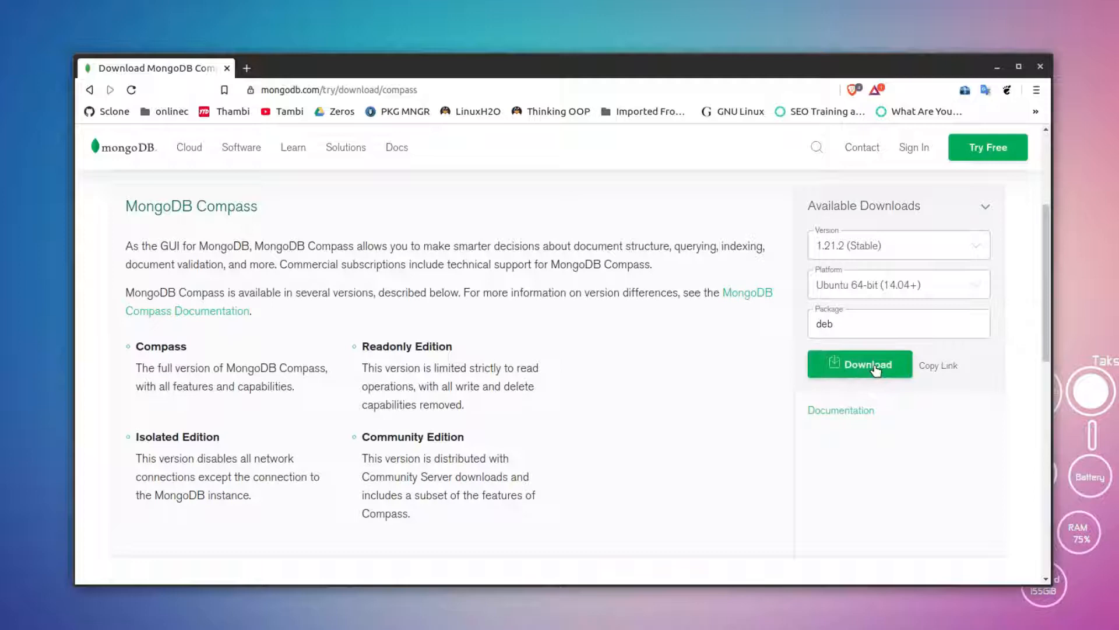
Step: Download the mongodb-compass 1.21.2 amd64 deb to the home folder and start a terminal
click(860, 364)
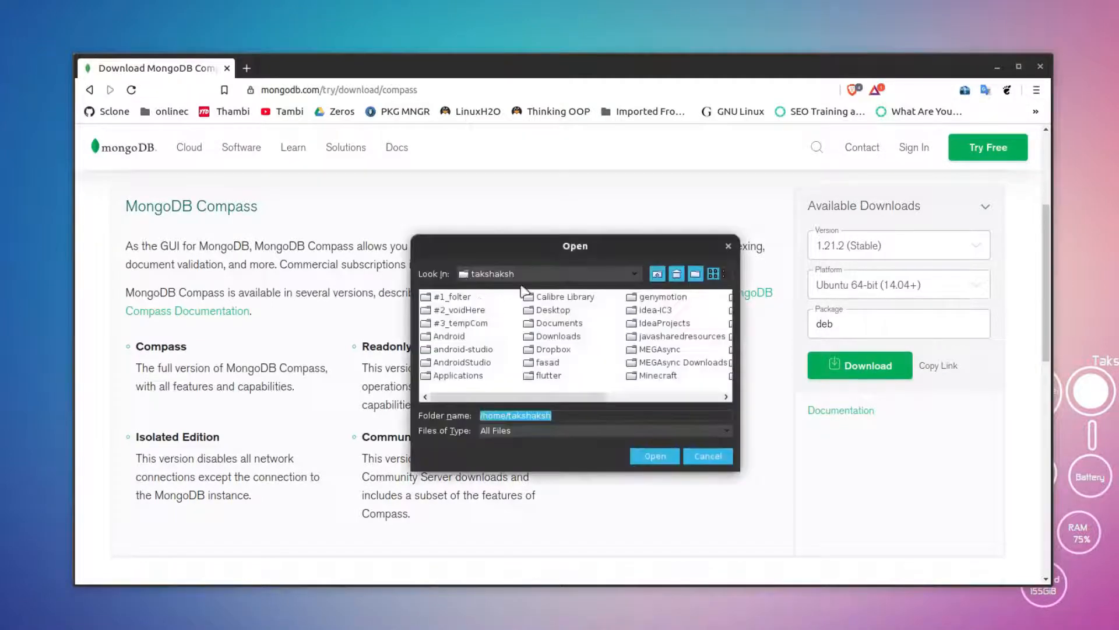
click(653, 456)
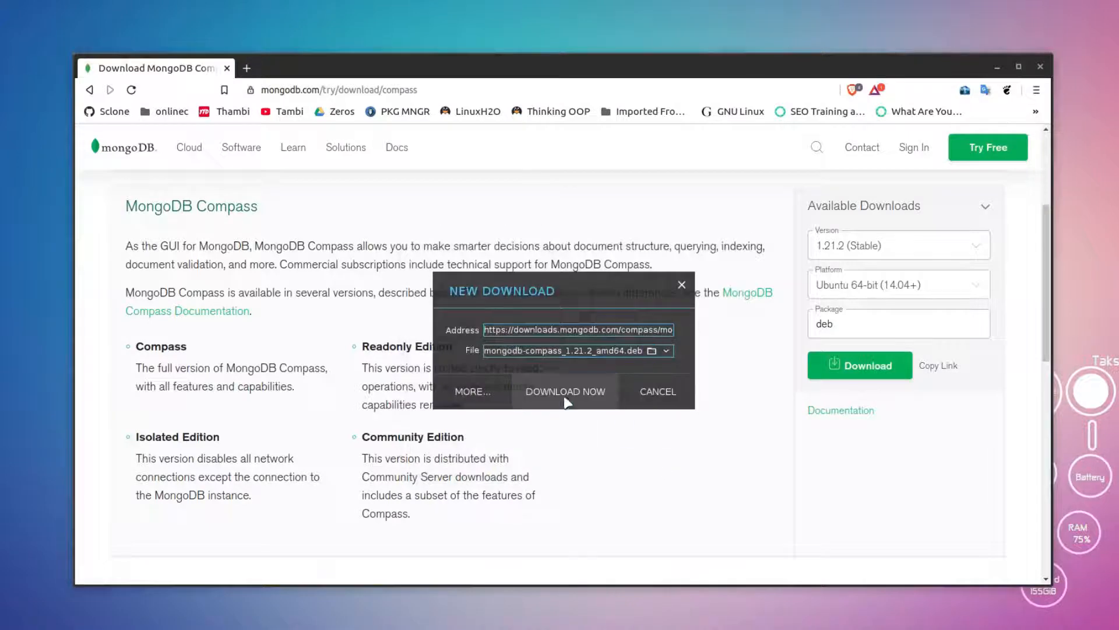
click(565, 392)
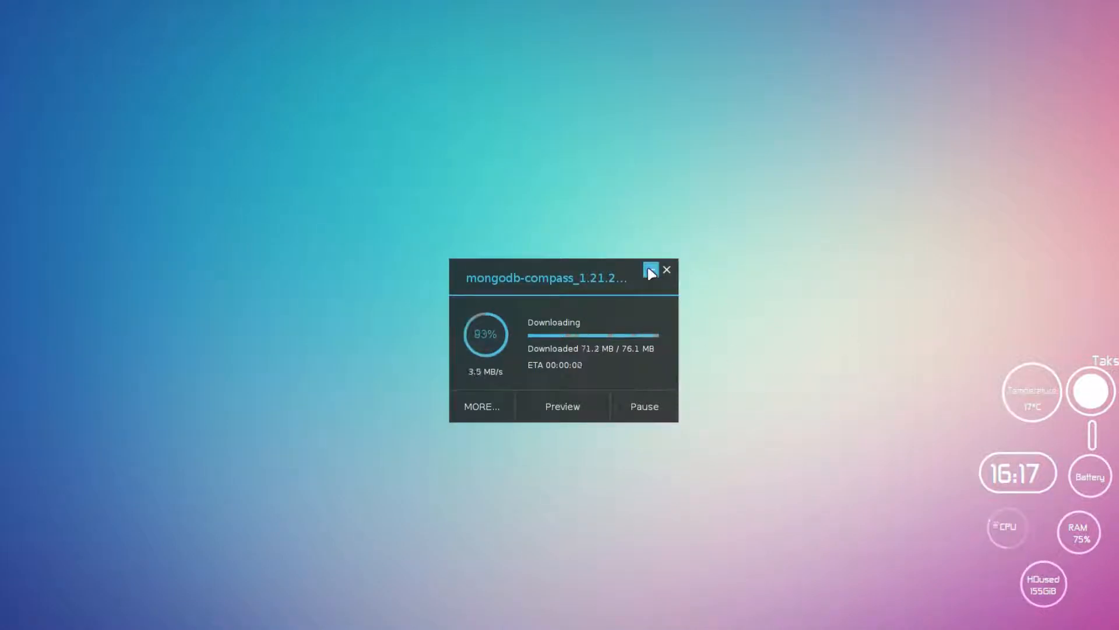
text(ter)
text(ls)
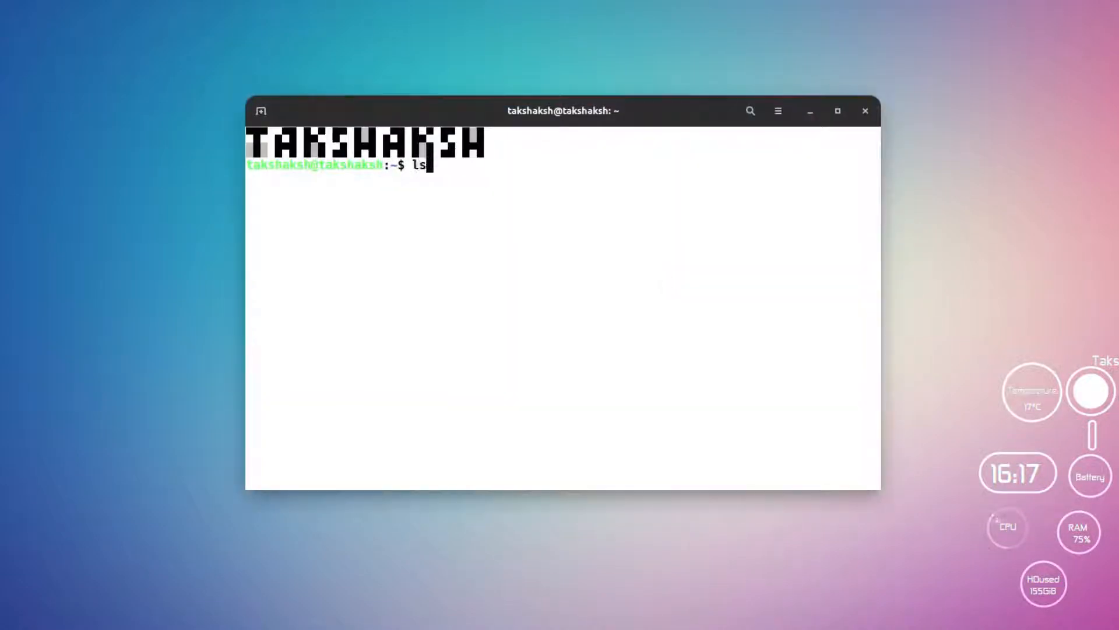
Step: List the home folder and run sudo dpkg -i mongodb-compass_1.21.2_amd64.deb with the sudo password
key(Return)
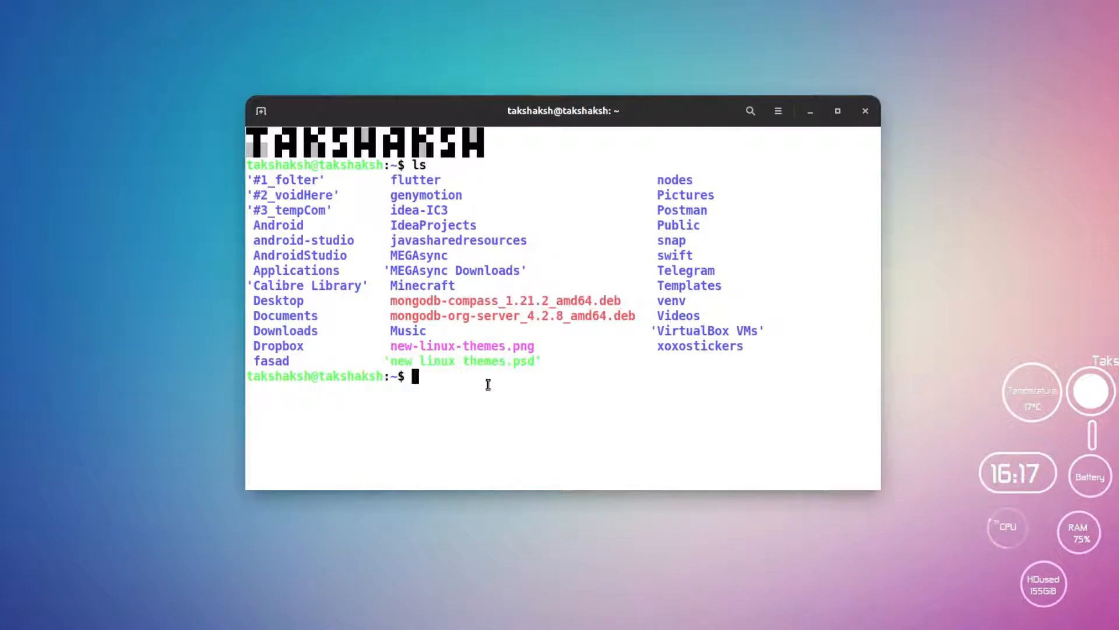
text(sudo)
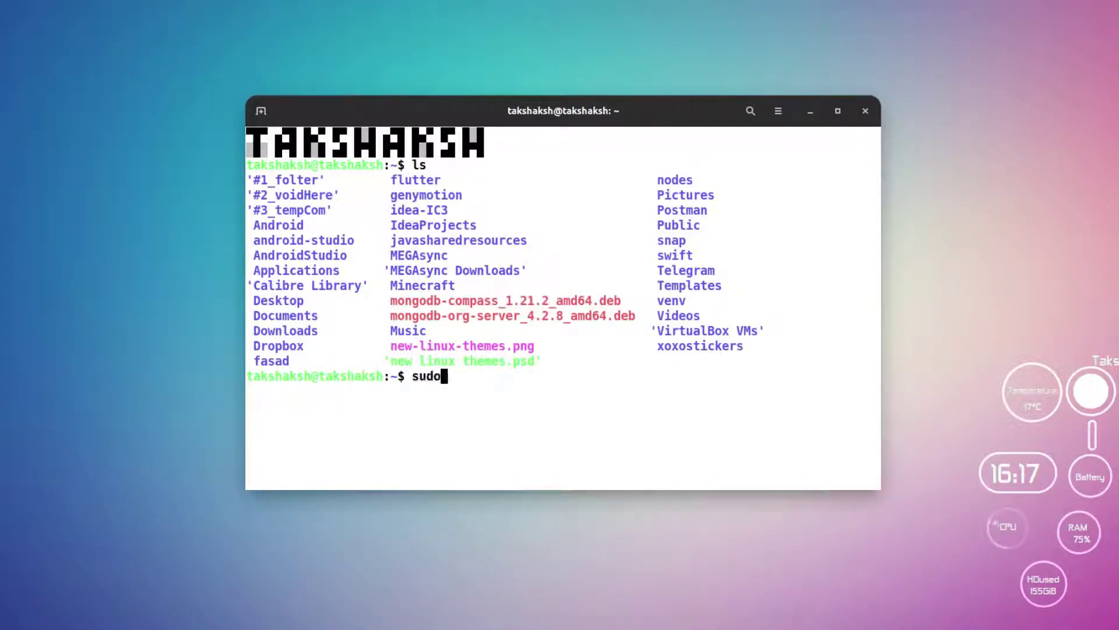
text(dpkg -i)
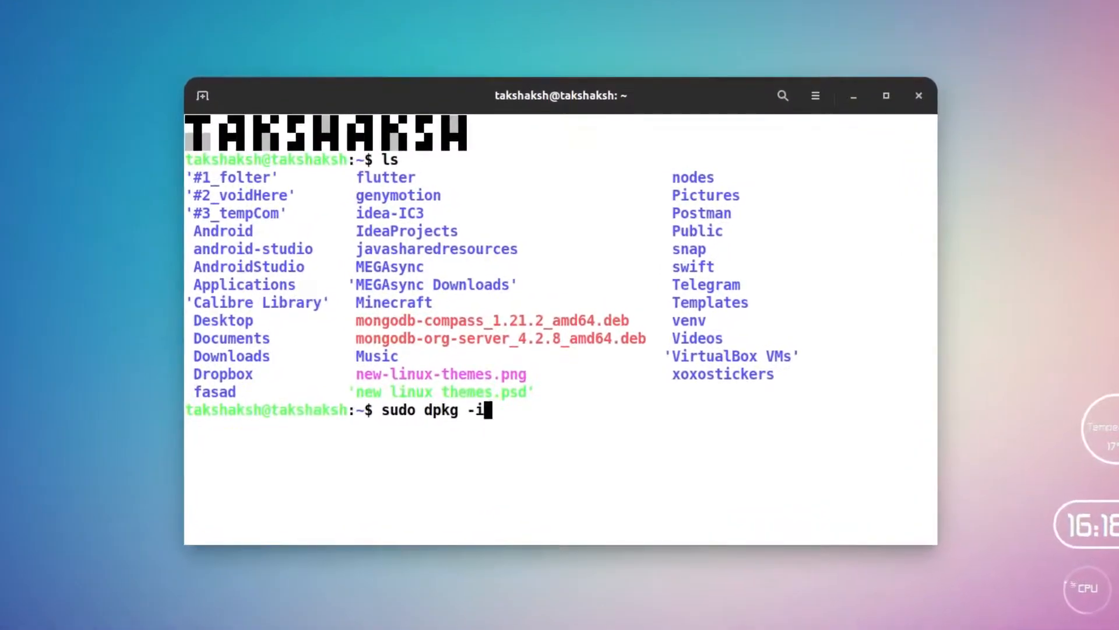
text(mongo)
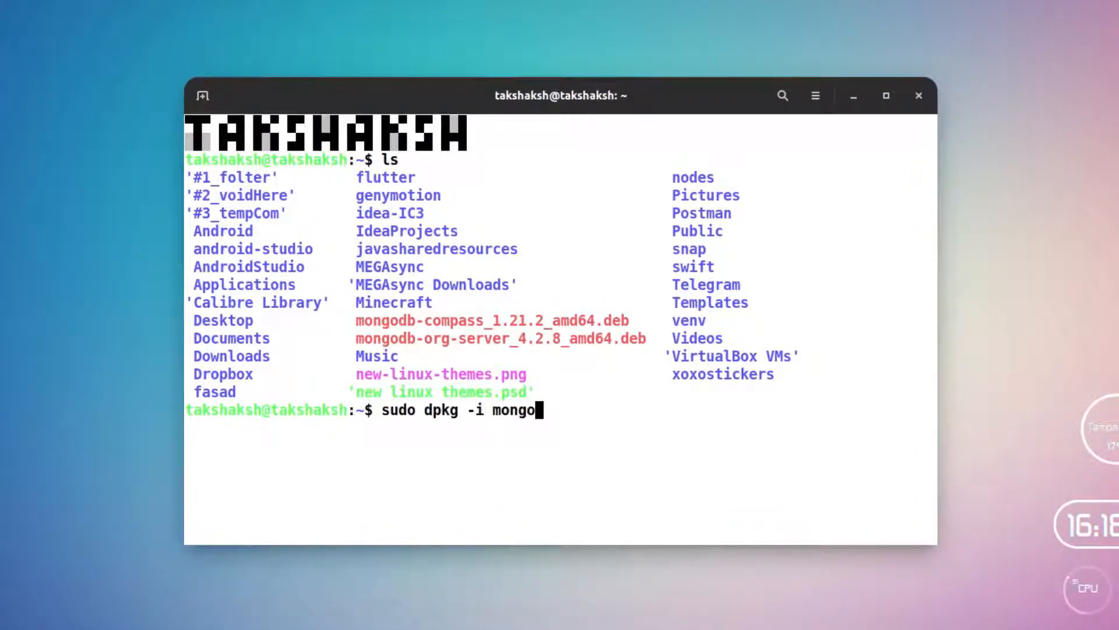
key(Return)
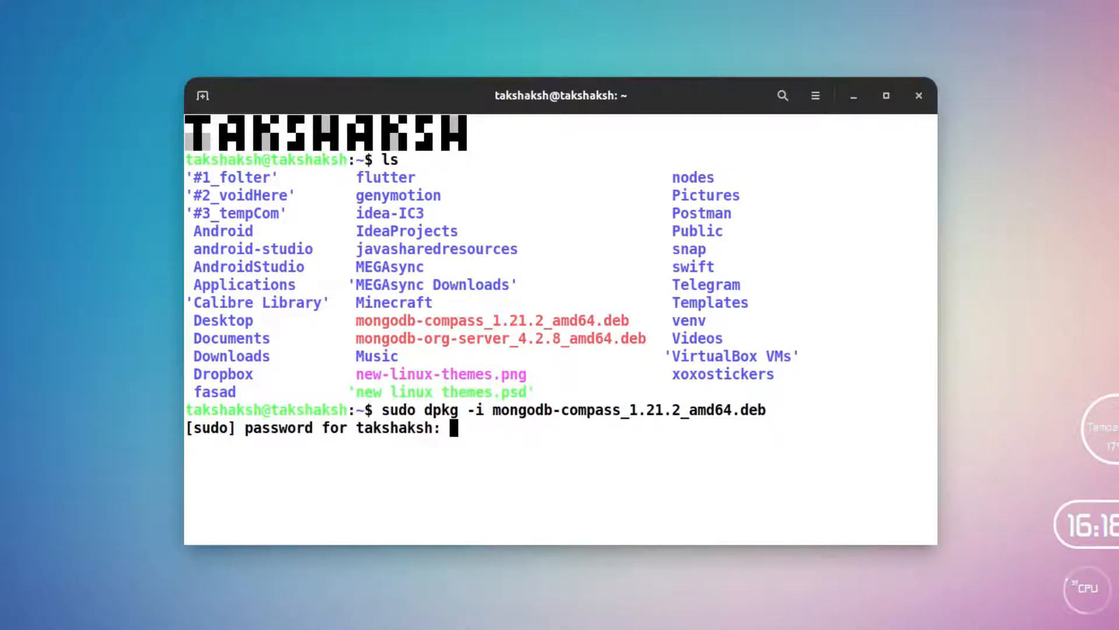
key(Return)
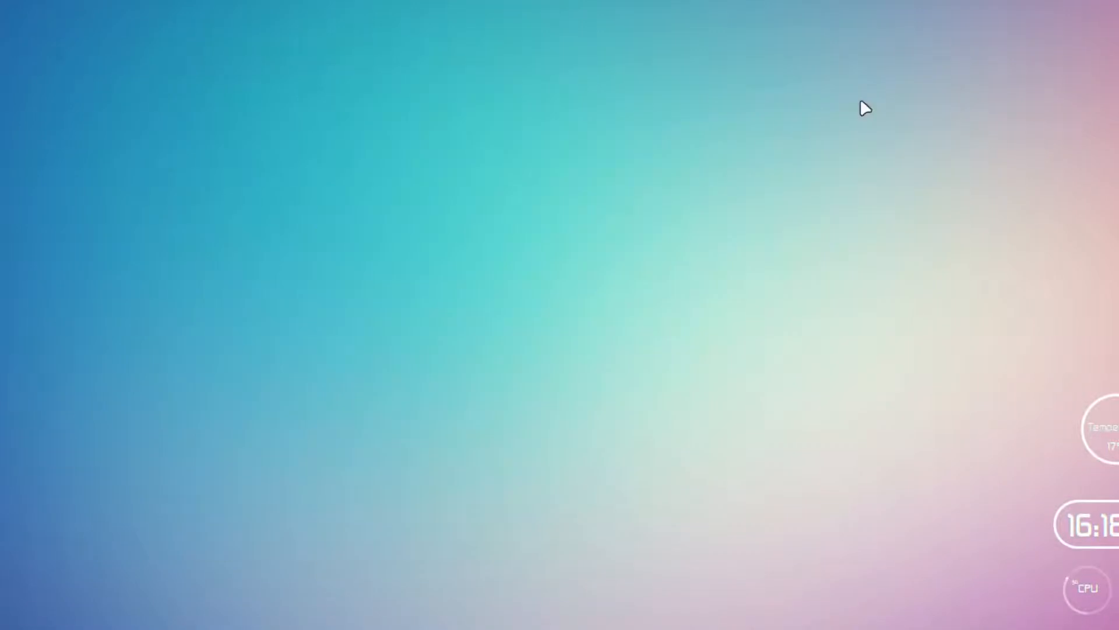
Step: Launch MongoDB Compass from the application search by typing 'mongo'
text(mongo)
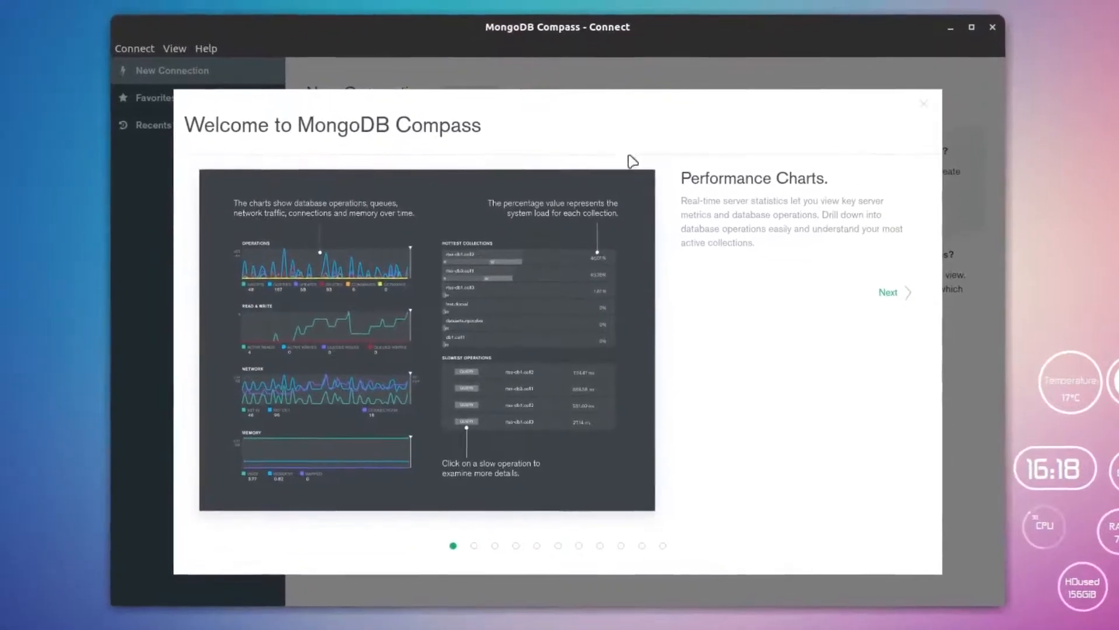
Step: Advance the welcome carousel with Next until it closes
click(888, 292)
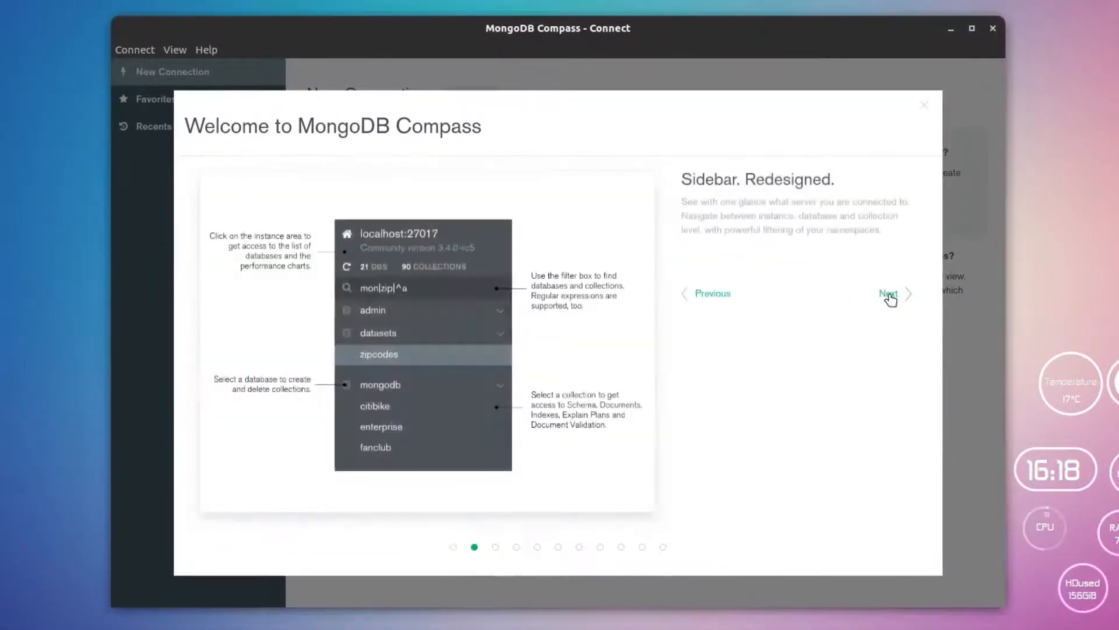
click(889, 294)
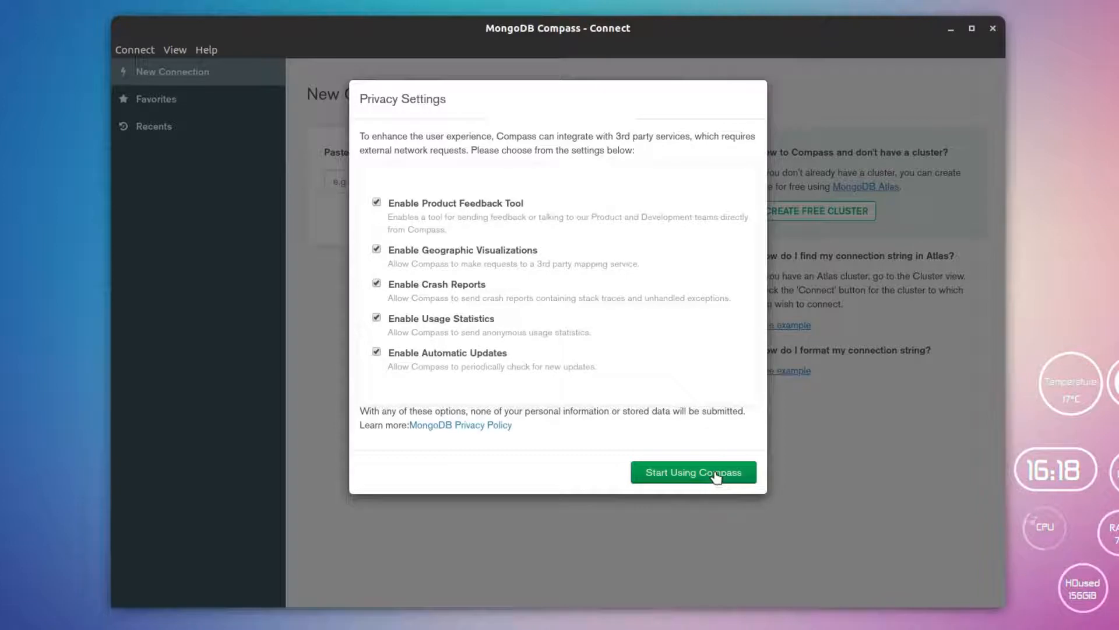
mouse_move(432, 189)
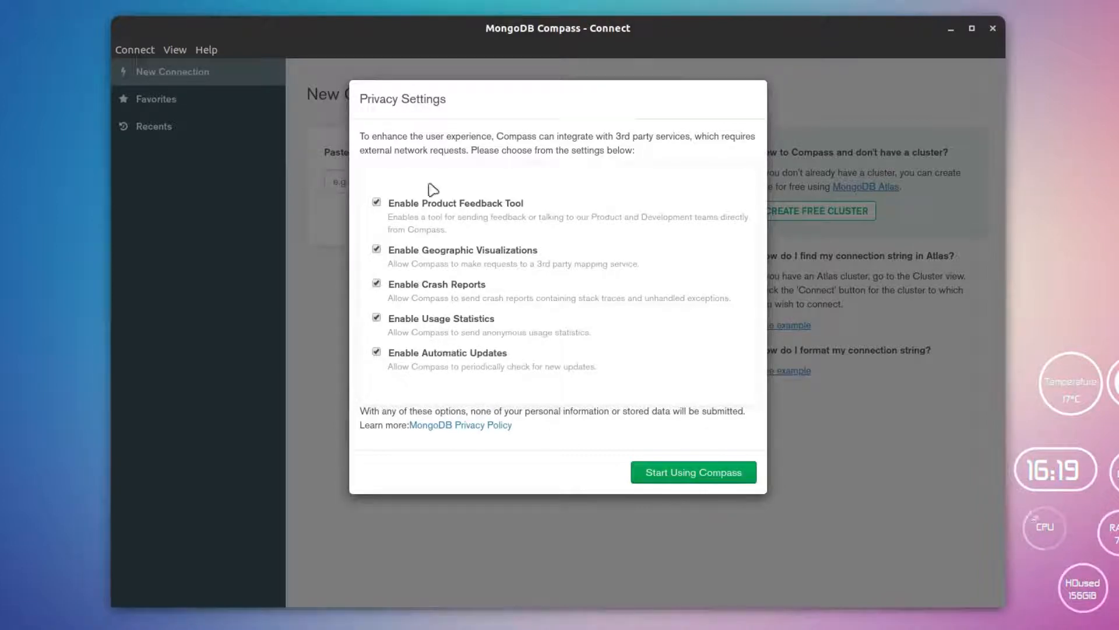
mouse_move(427, 356)
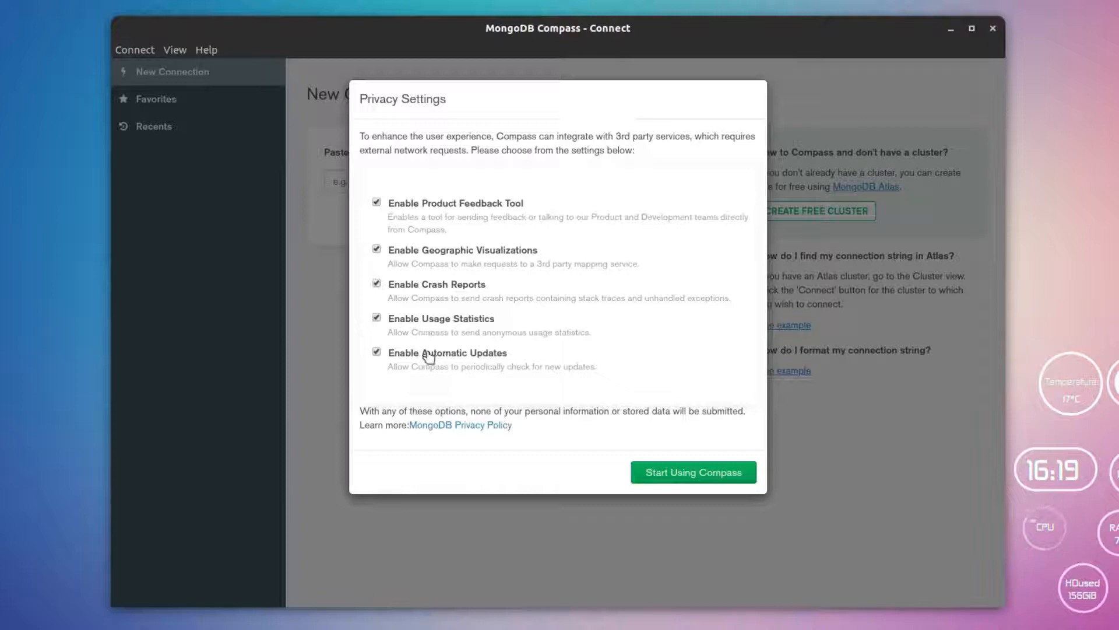
mouse_move(444, 297)
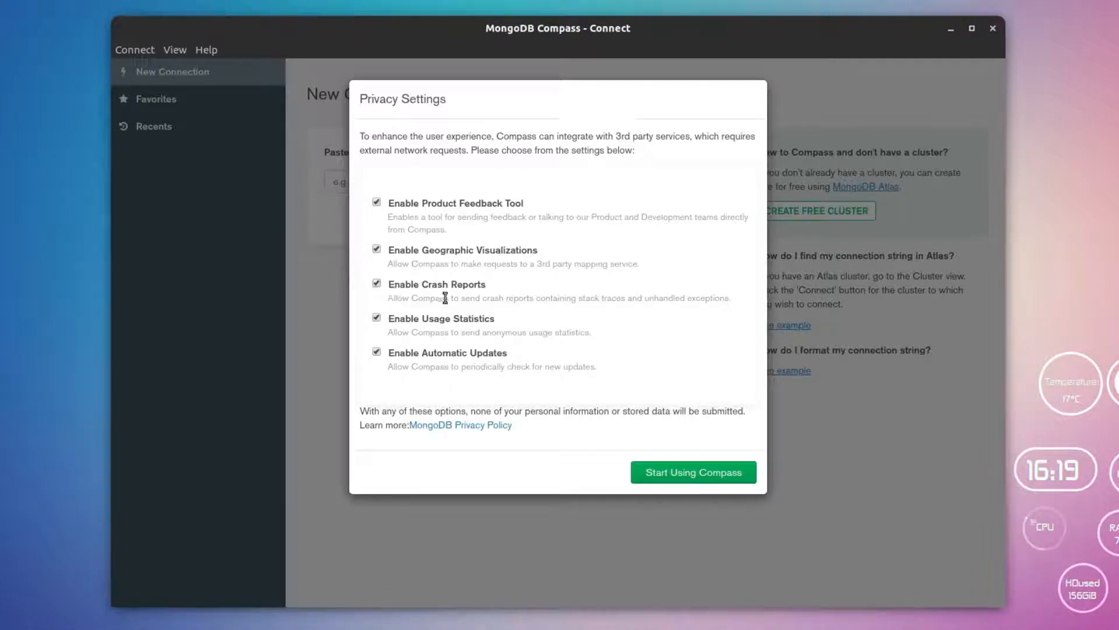
mouse_move(484, 214)
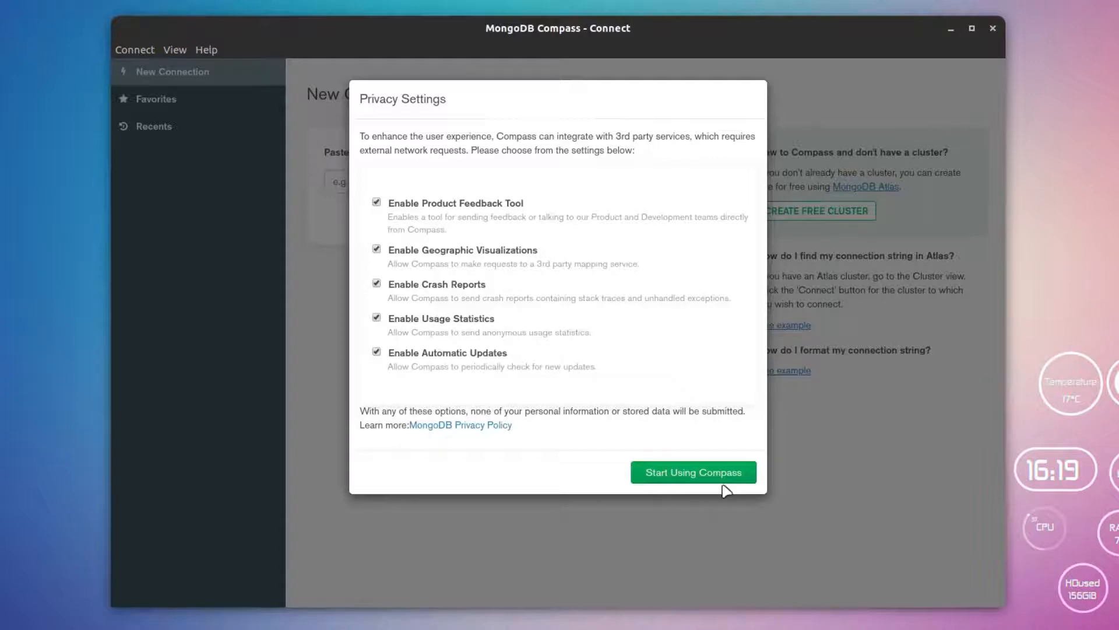
Step: Accept all five privacy options with Start Using Compass to reach the New Connection screen
click(692, 472)
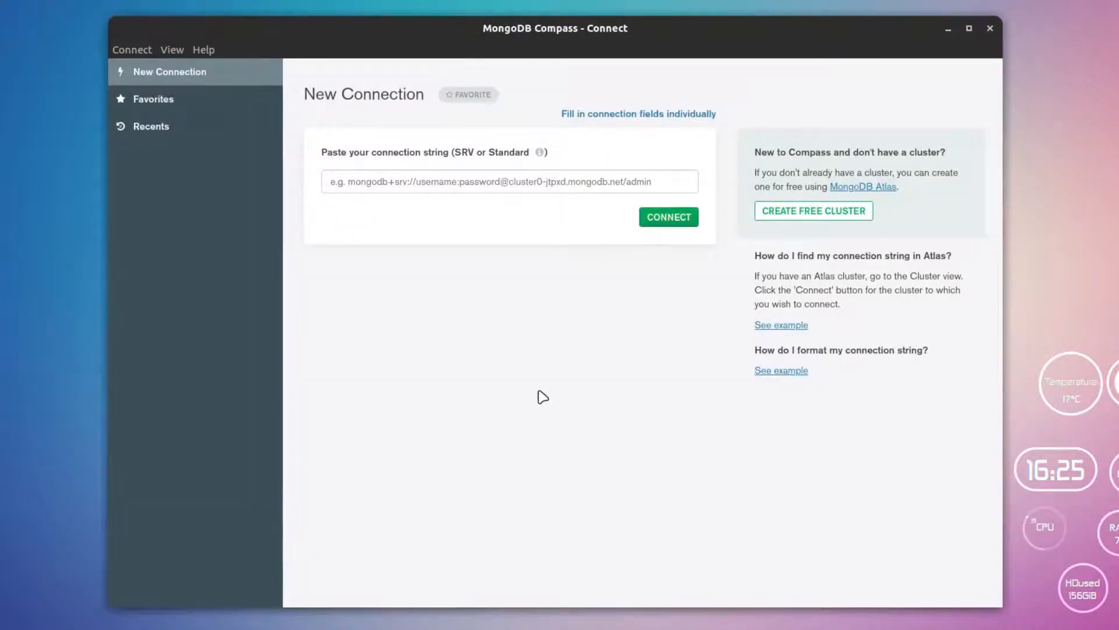
mouse_move(703, 413)
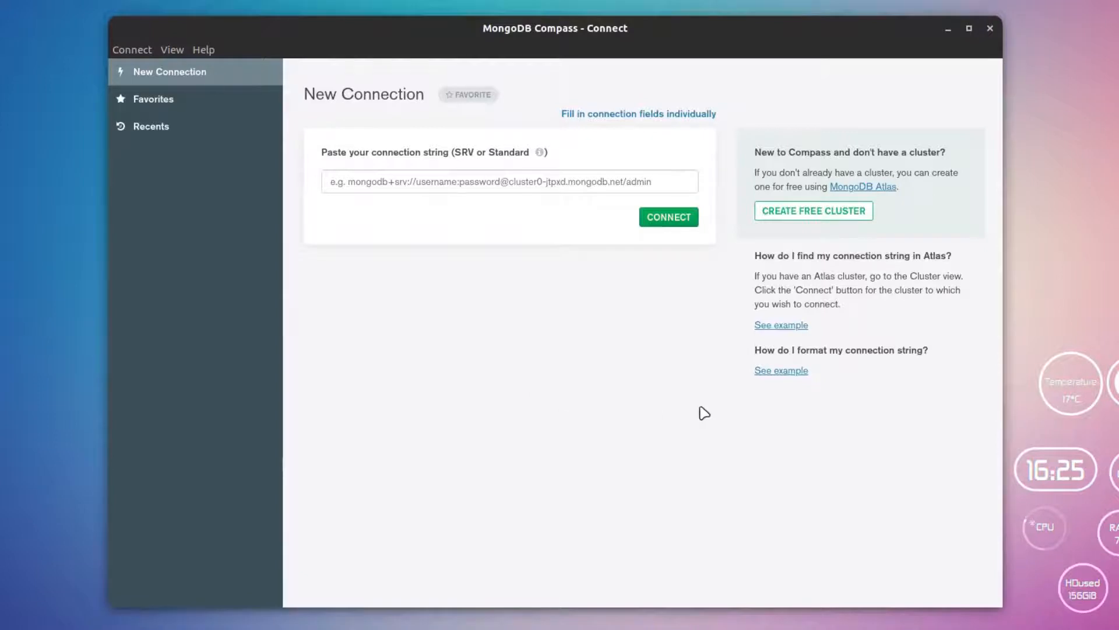
mouse_move(772, 474)
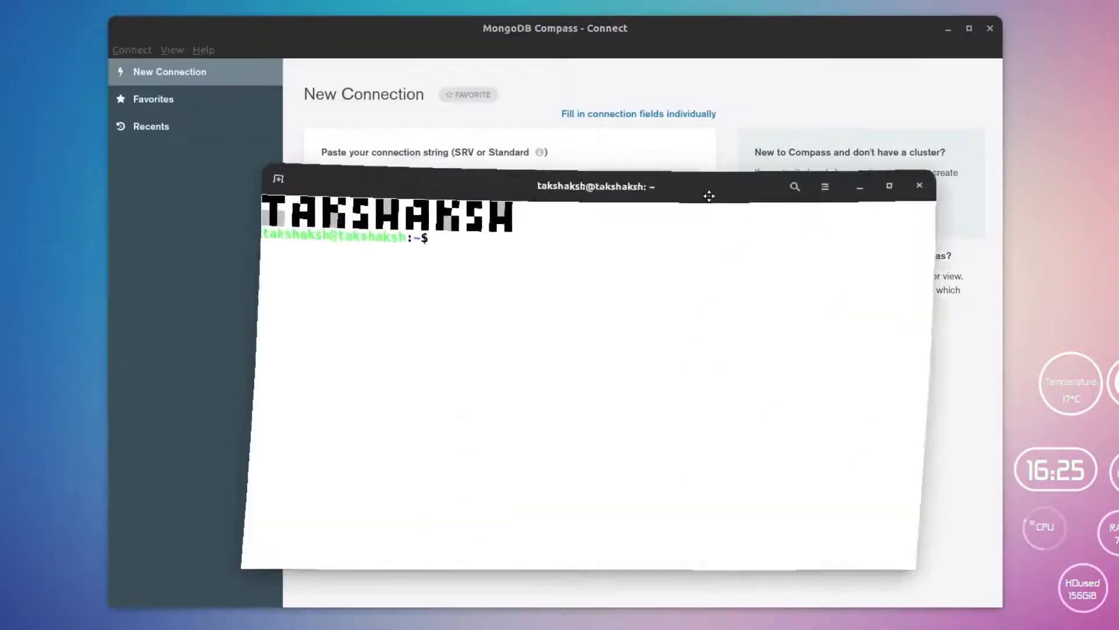
Step: Run sudo service mongod status with the password and quit the output after seeing active (running)
text(sudo)
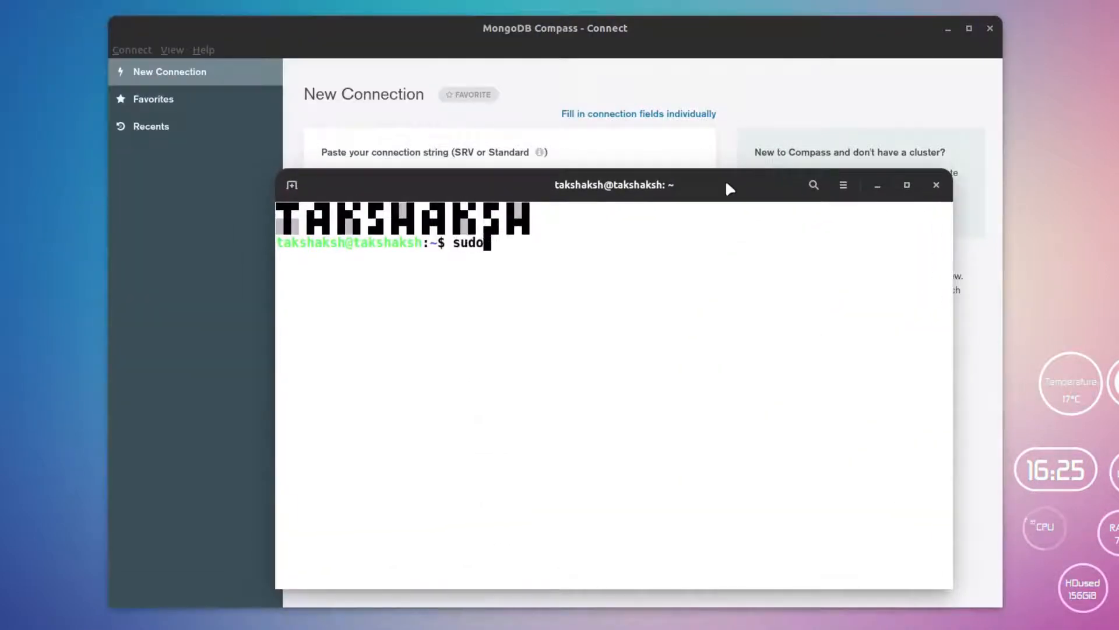
text(service m)
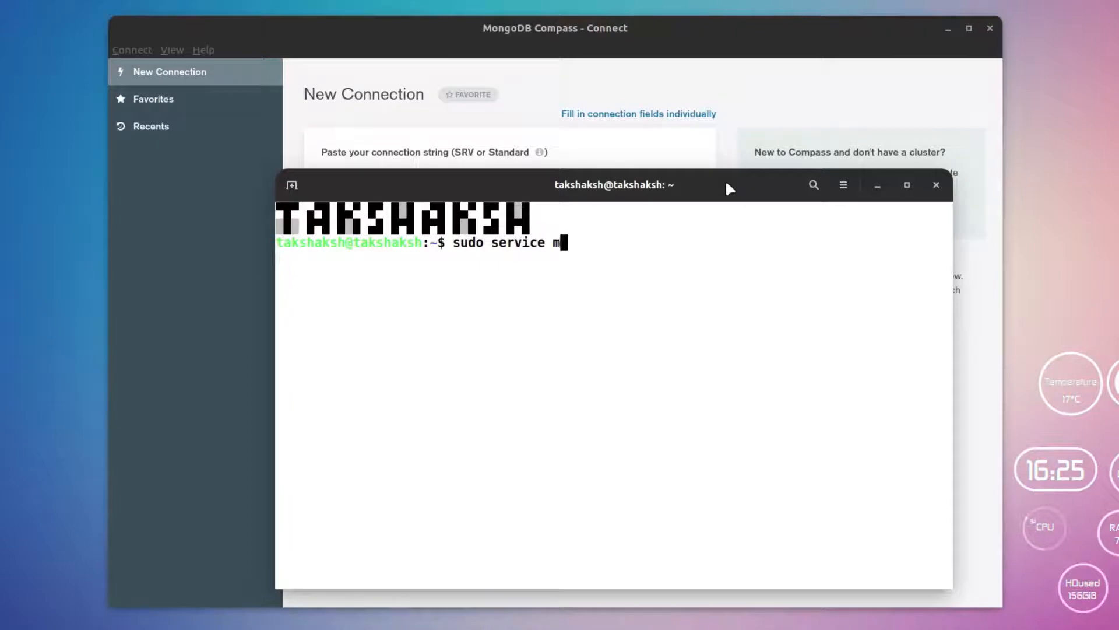
text(ongod)
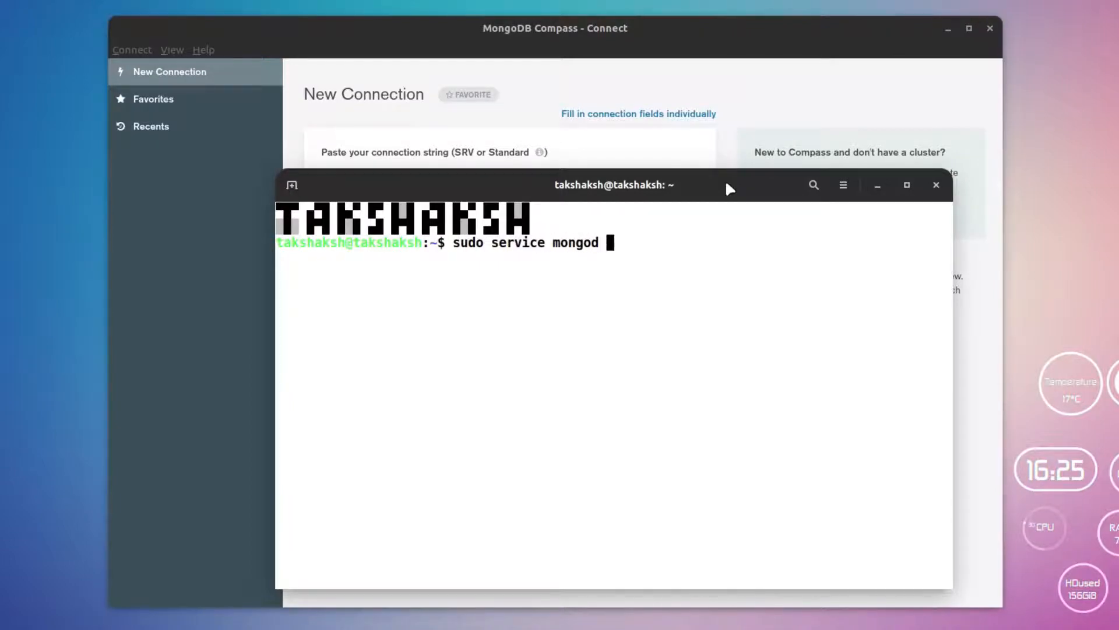
key(Return)
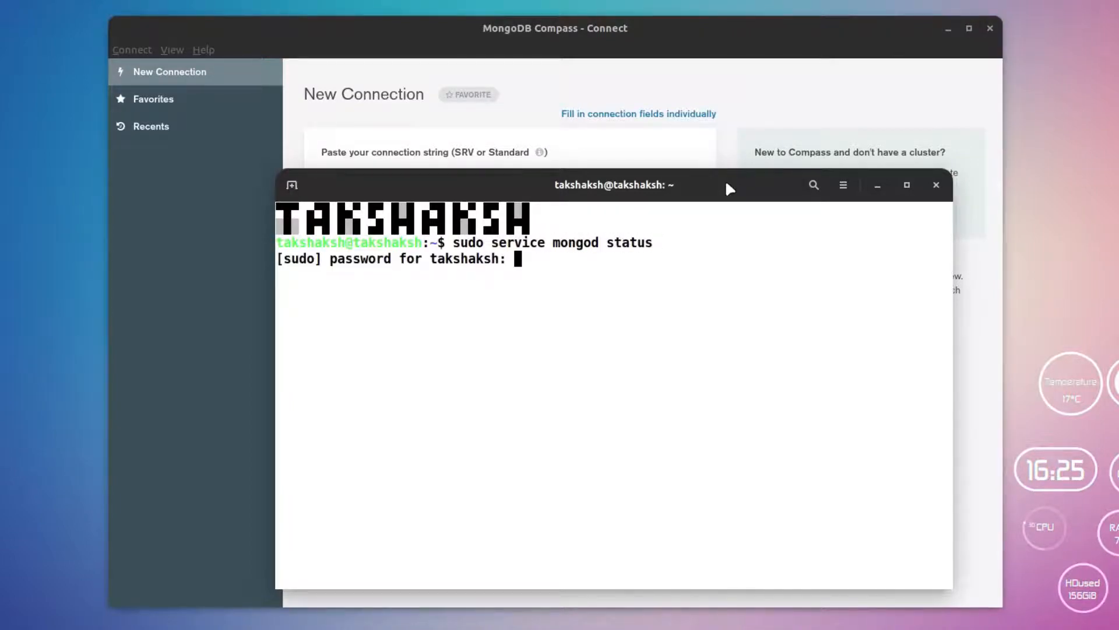
key(Return)
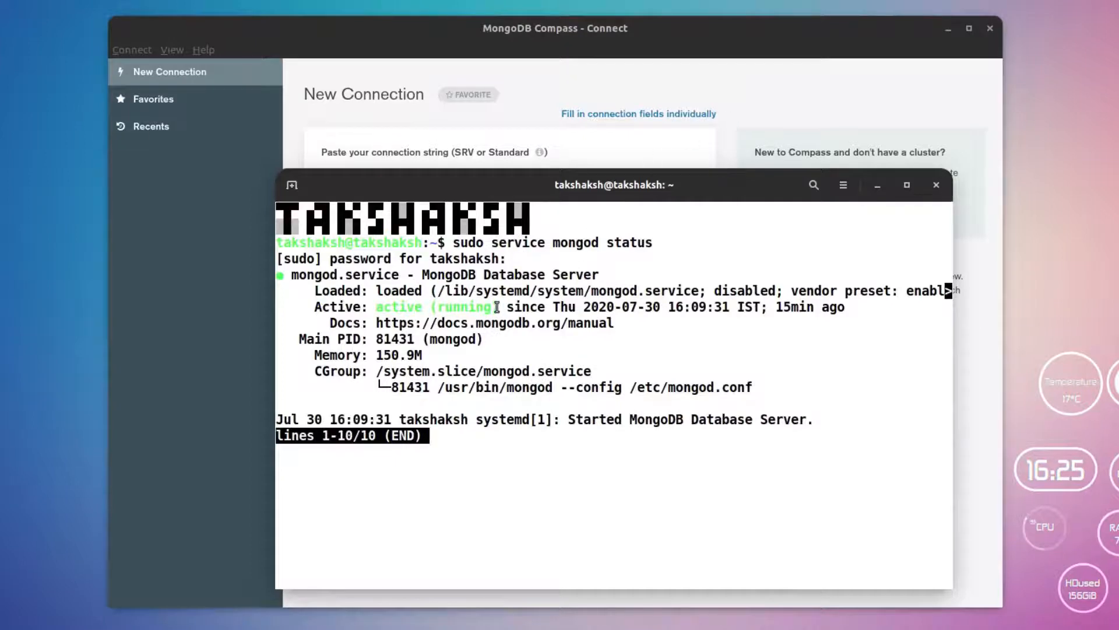
mouse_move(443, 435)
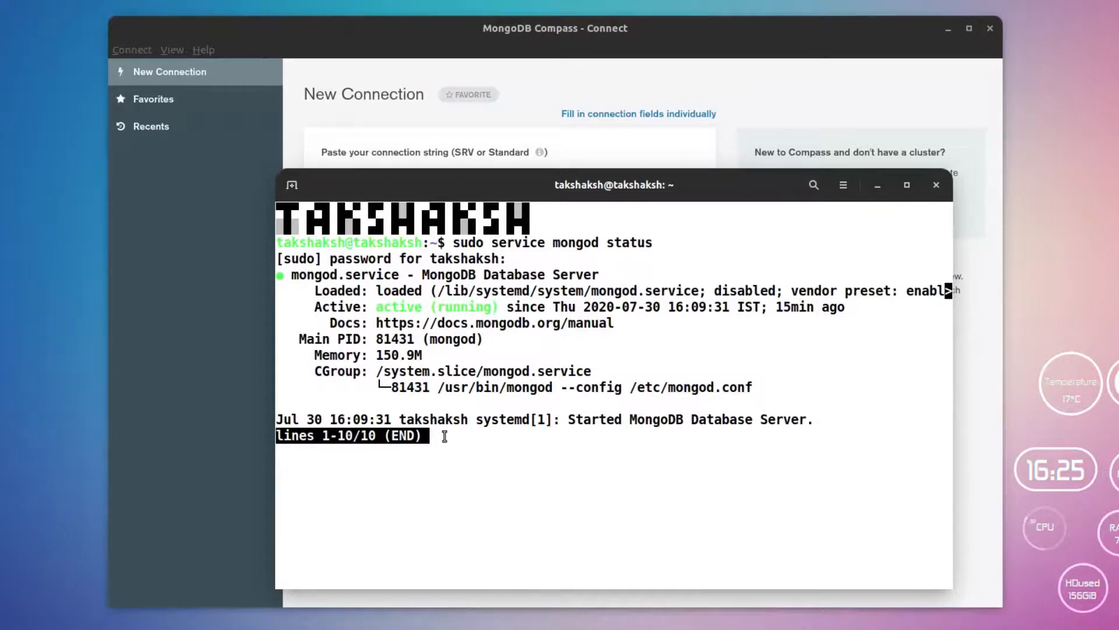
key(q)
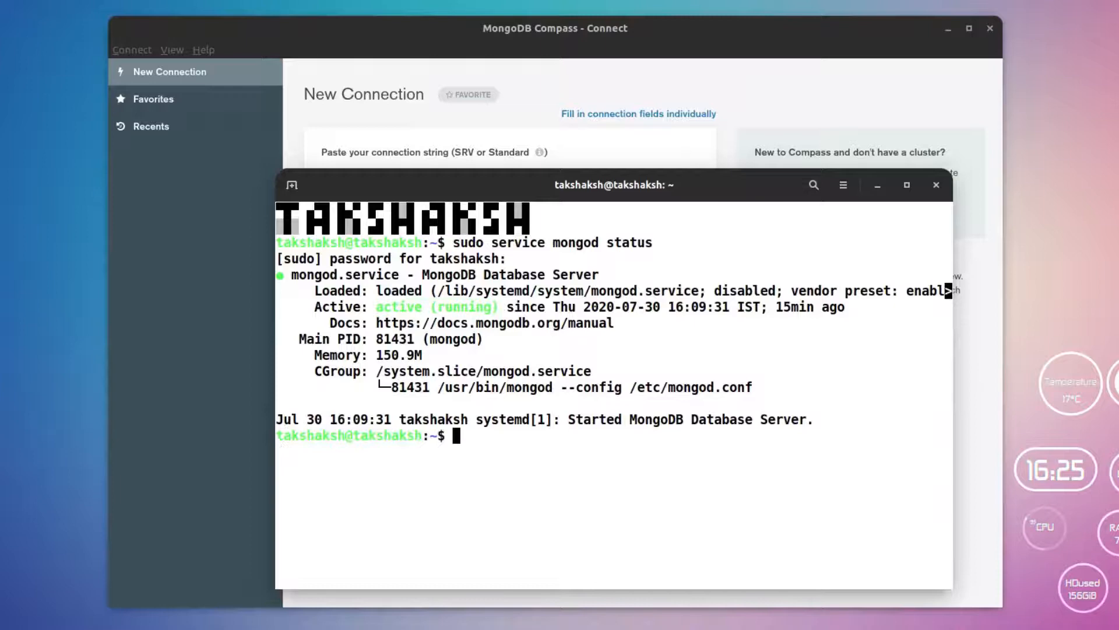
Step: Issue sudo service mongod start for the MongoDB server service
text(sudo service mongod st)
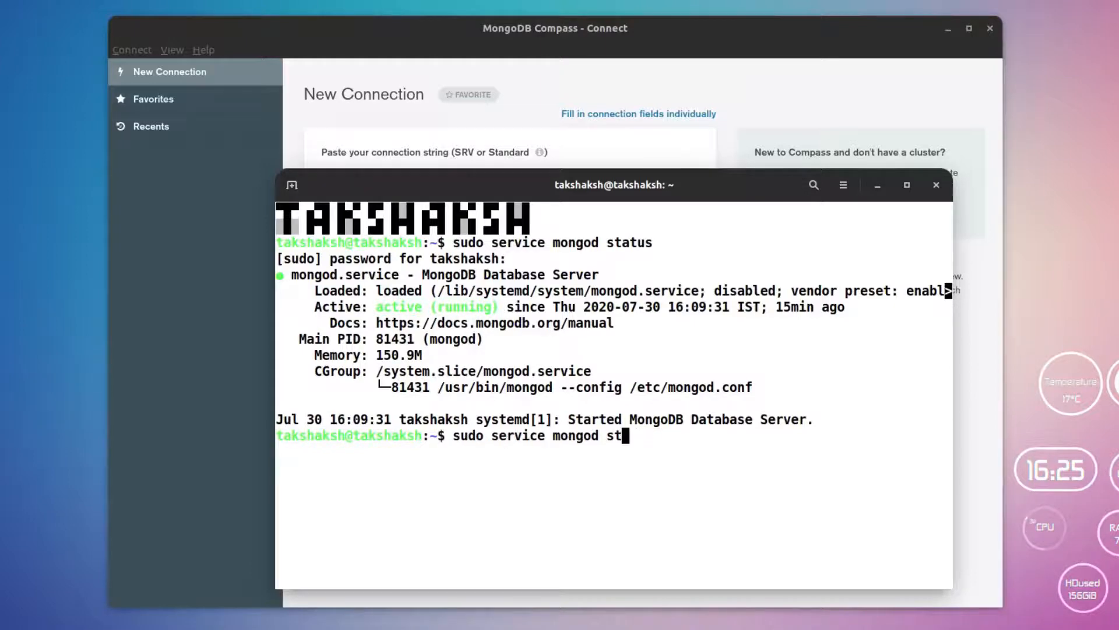
text(ar)
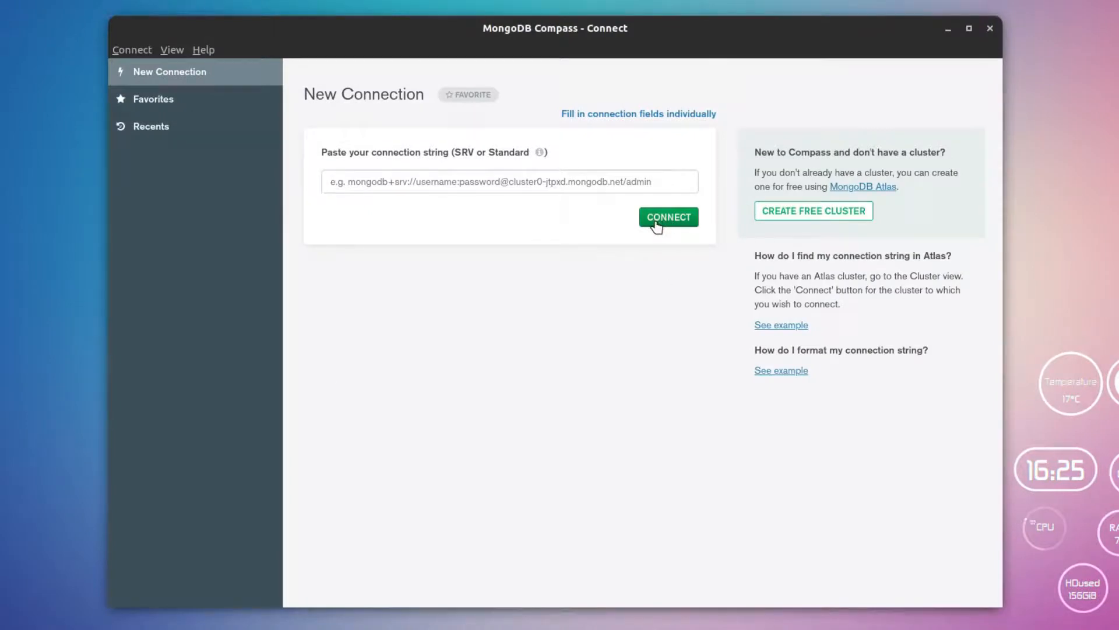
mouse_move(678, 120)
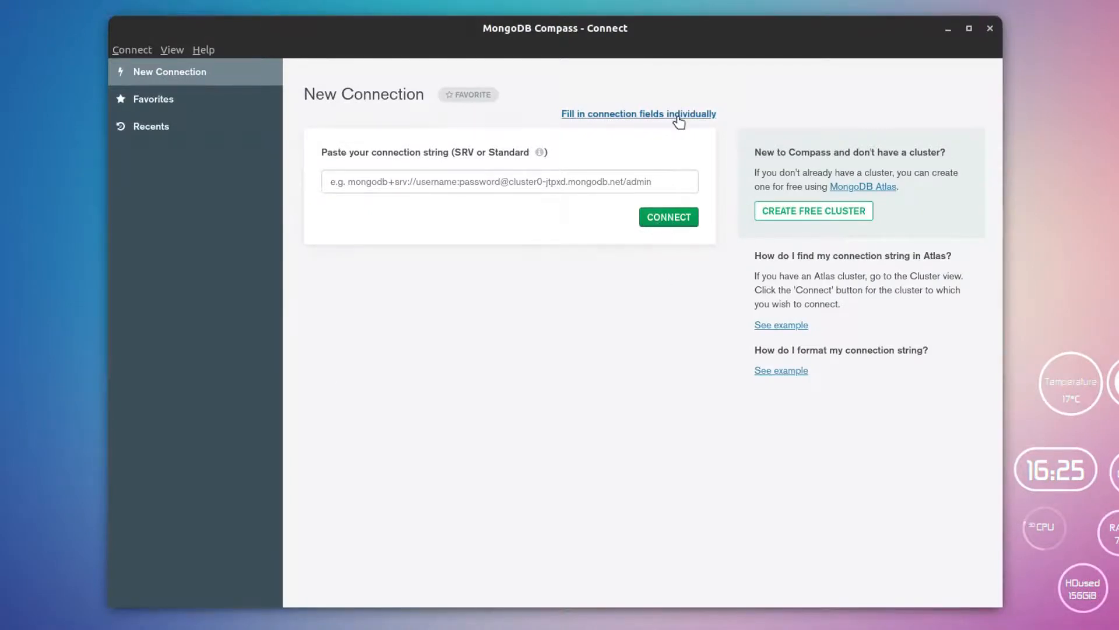
click(638, 113)
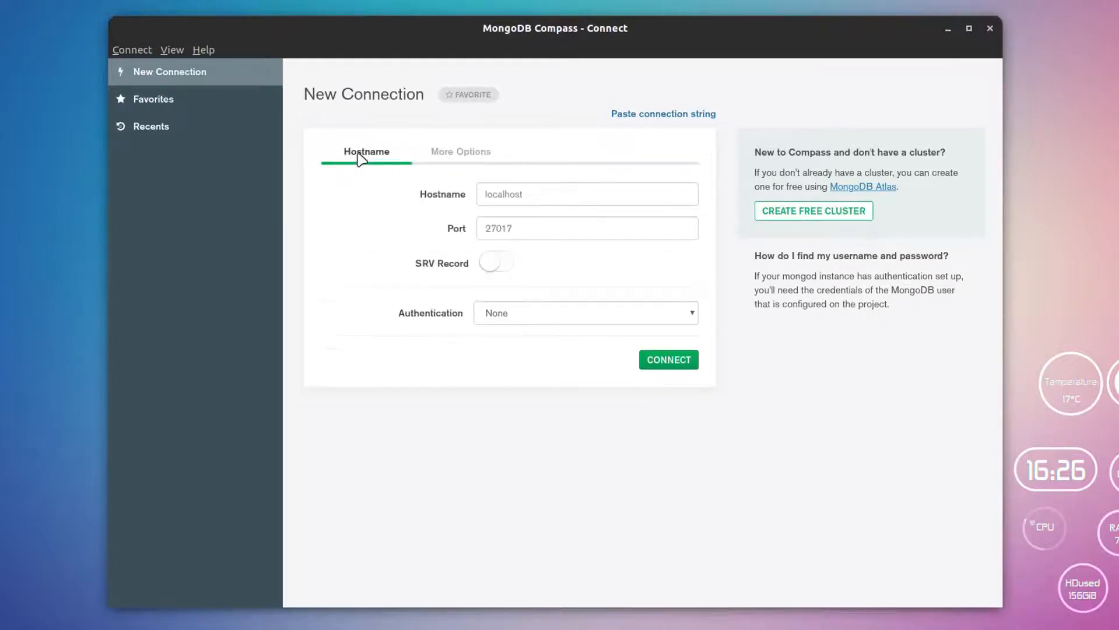
mouse_move(485, 248)
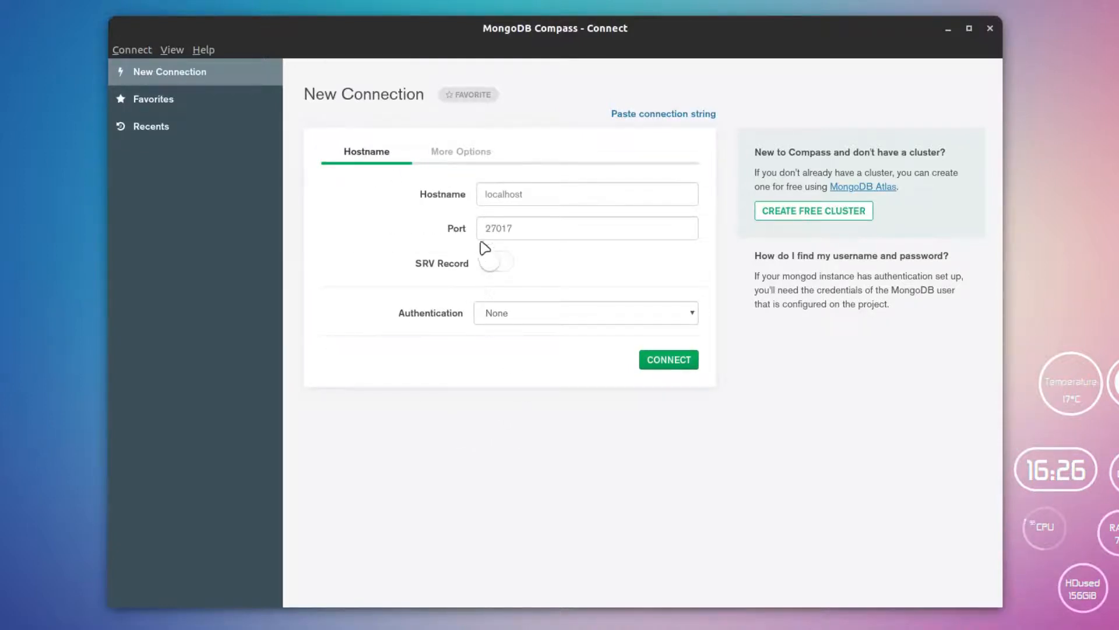
mouse_move(577, 295)
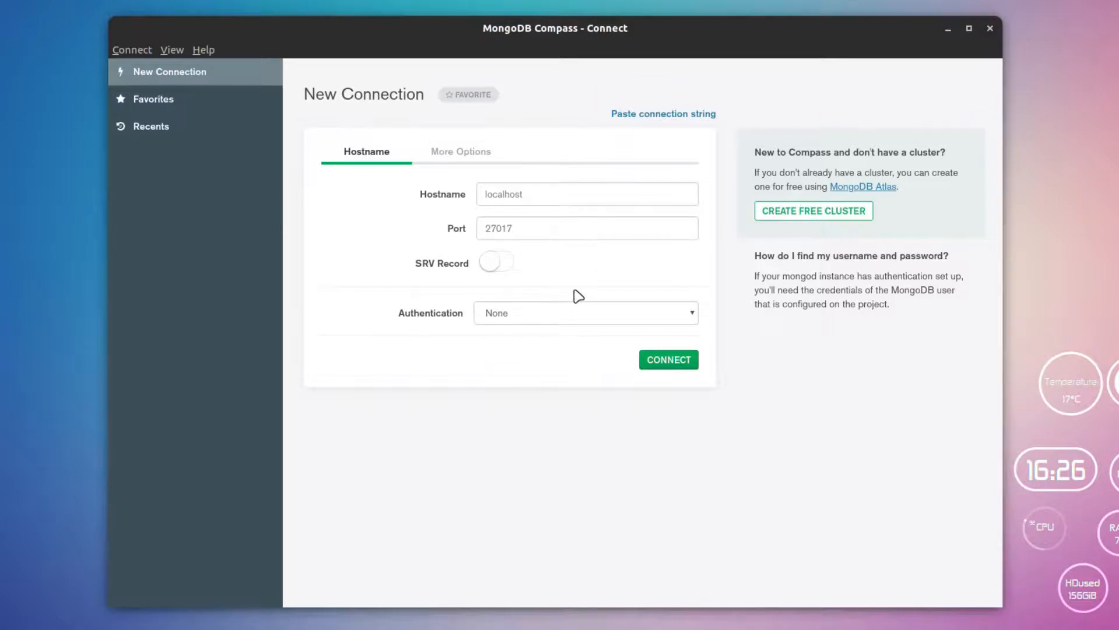
mouse_move(562, 318)
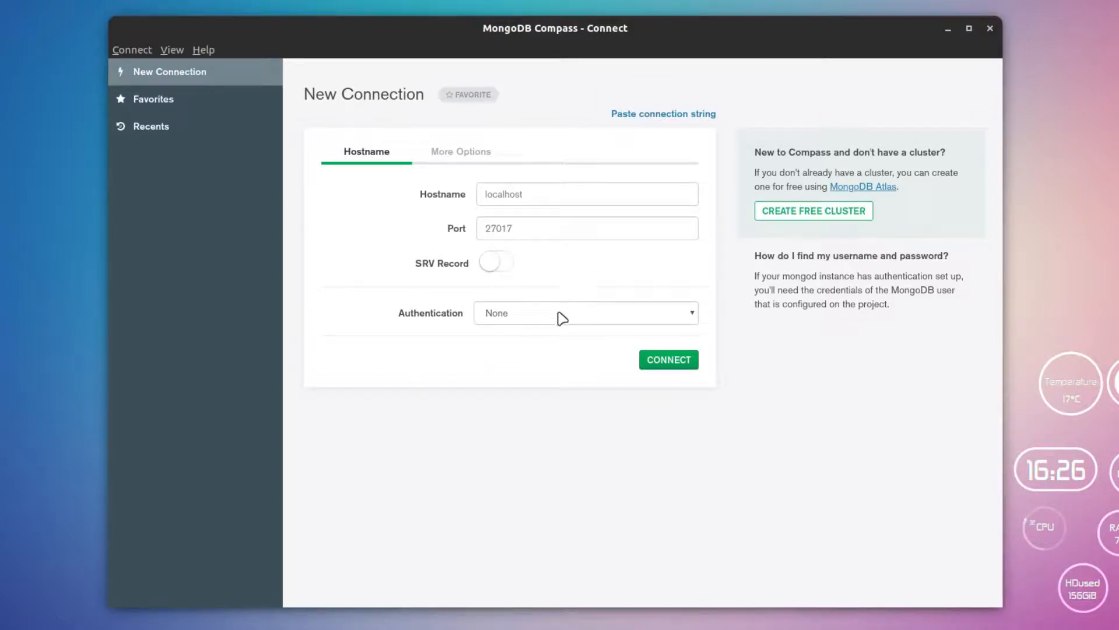
click(584, 312)
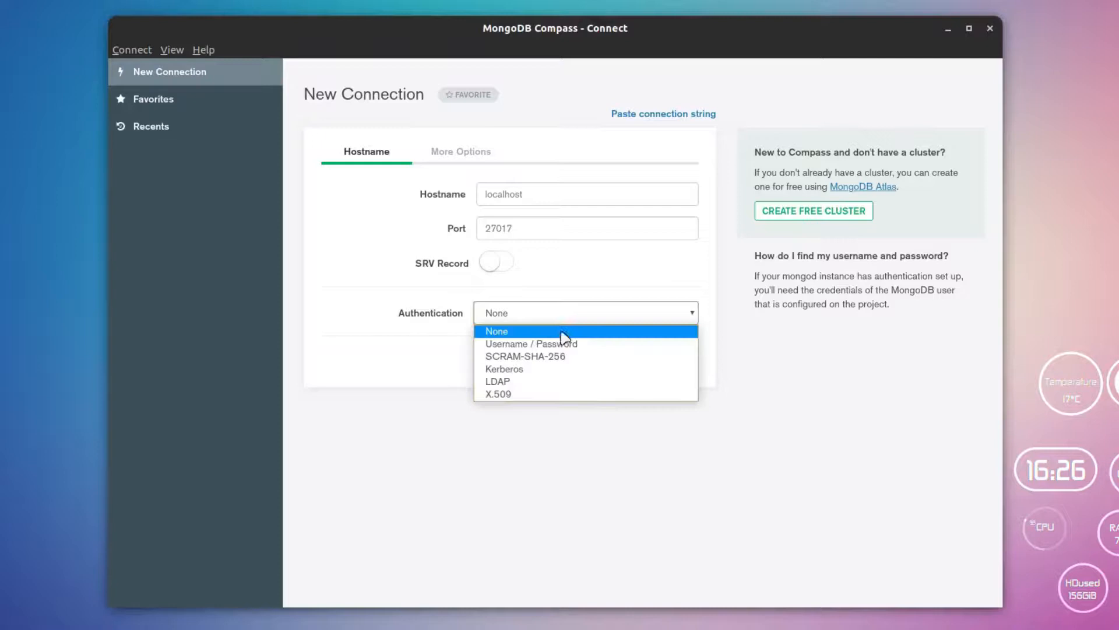
click(530, 342)
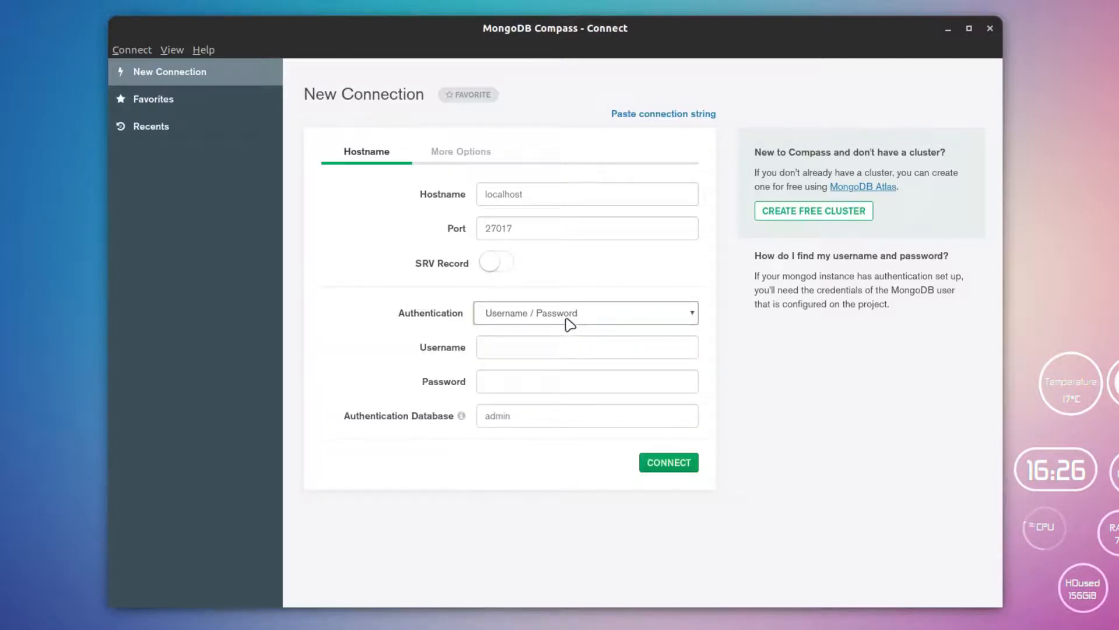
mouse_move(629, 492)
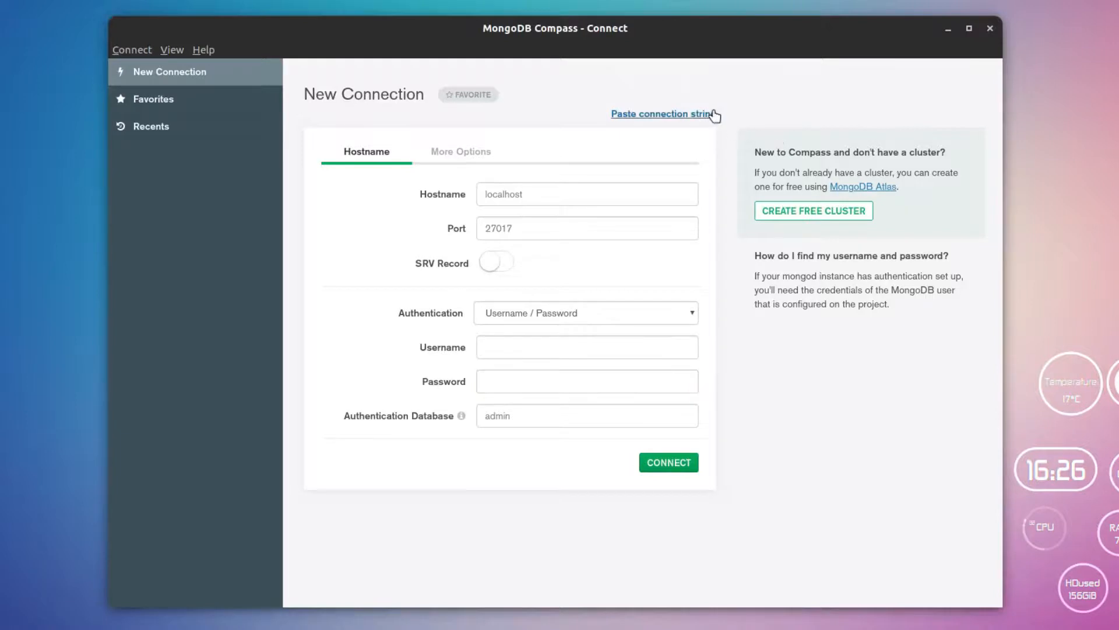
click(660, 113)
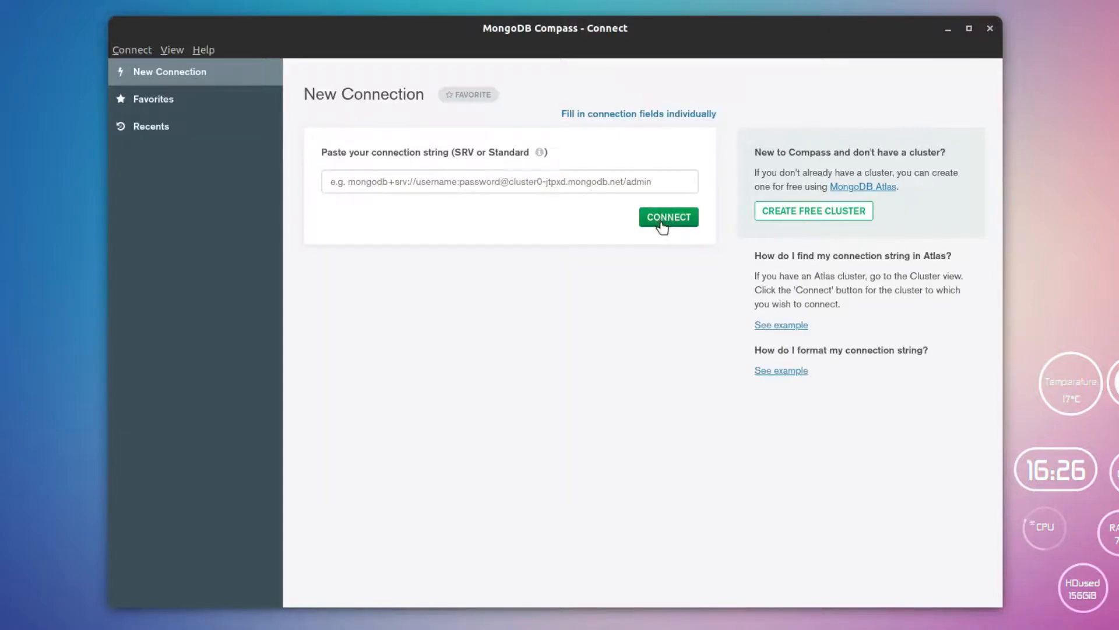
Step: Connect to localhost:27017 listing admin, config, linux and local, then cancel a Create Database dialog
click(668, 217)
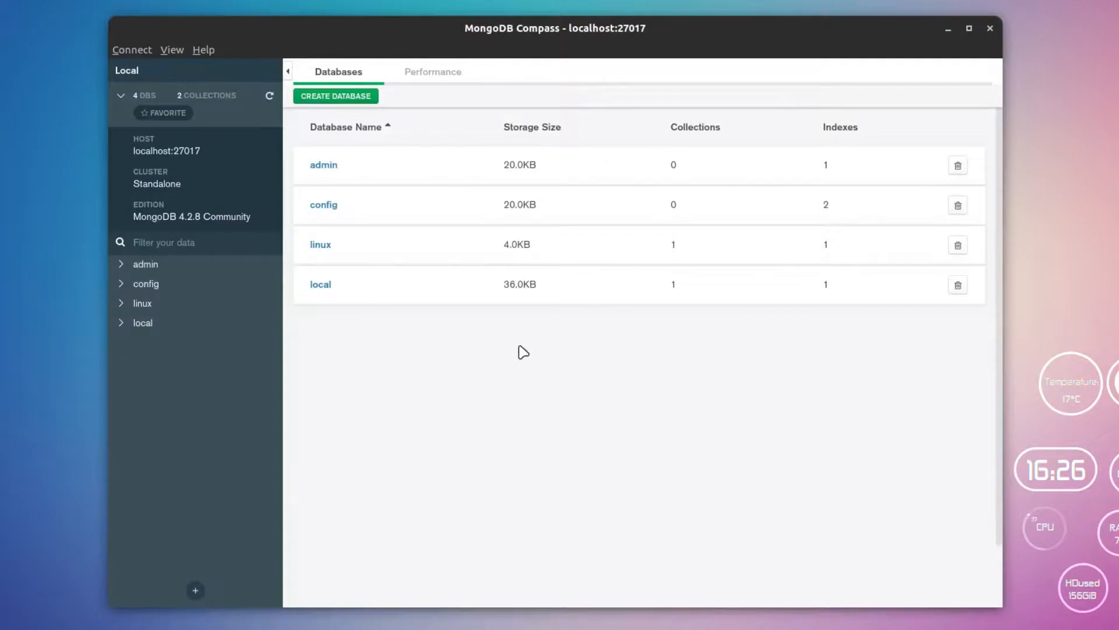
mouse_move(299, 287)
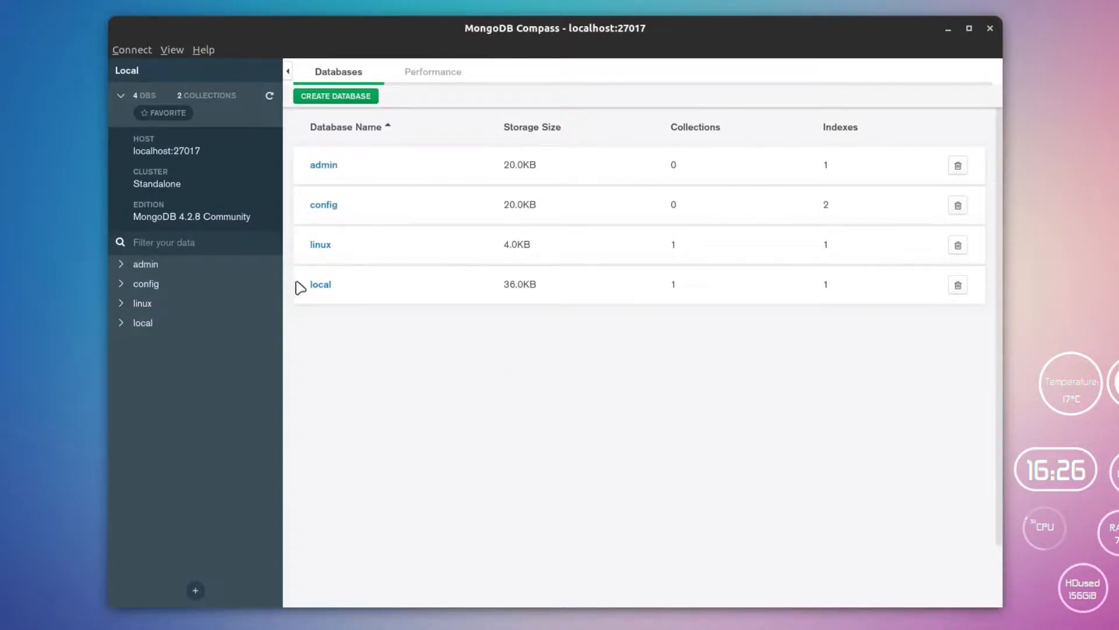
mouse_move(397, 169)
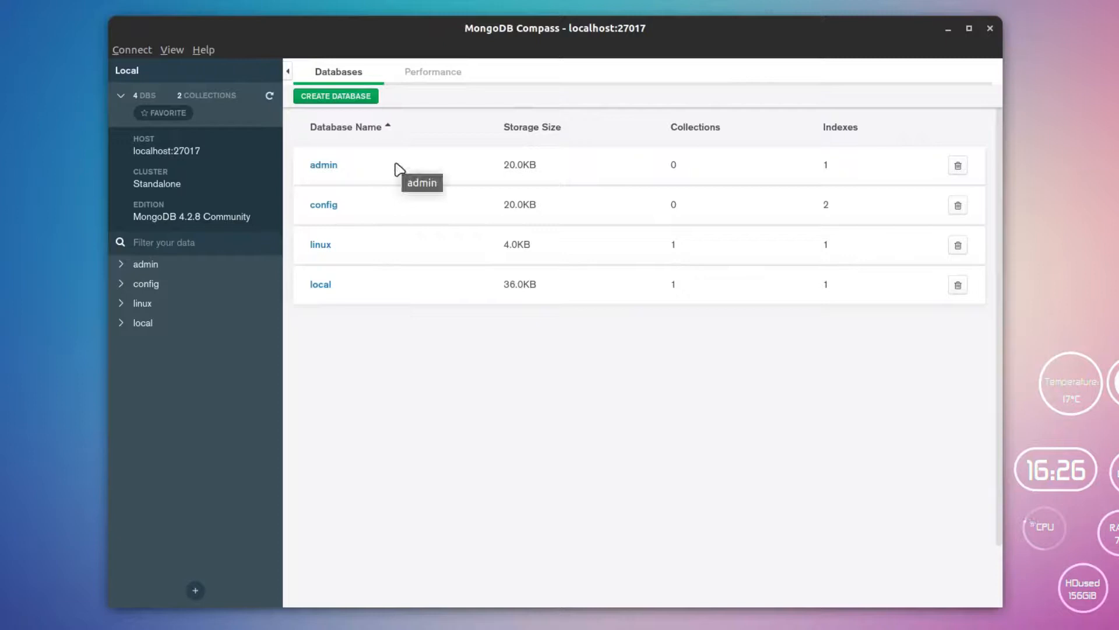
mouse_move(335, 97)
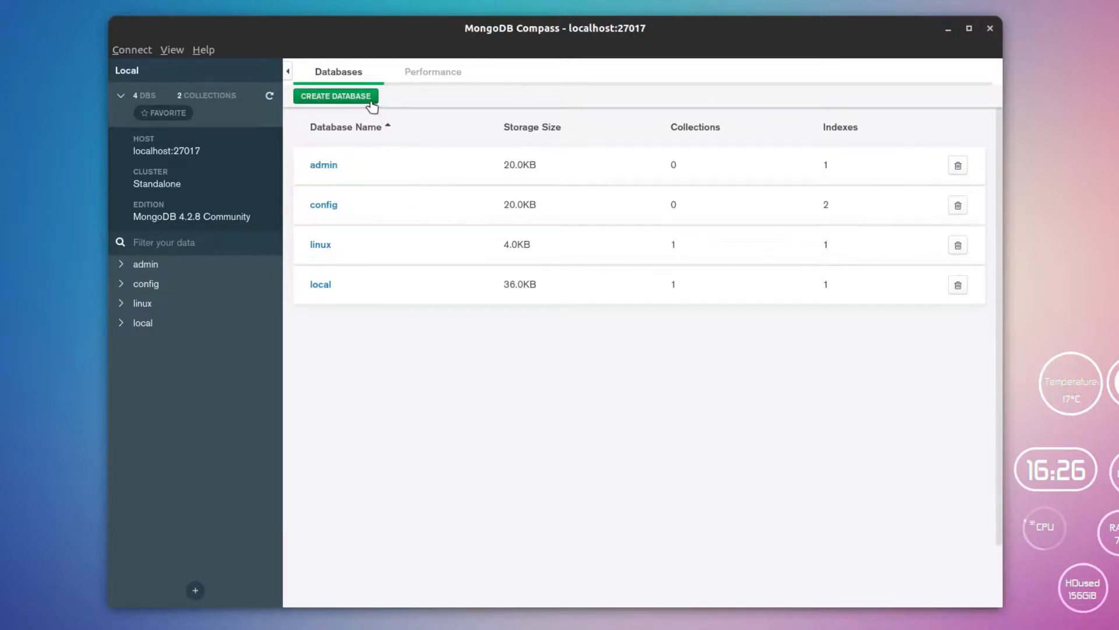
click(336, 95)
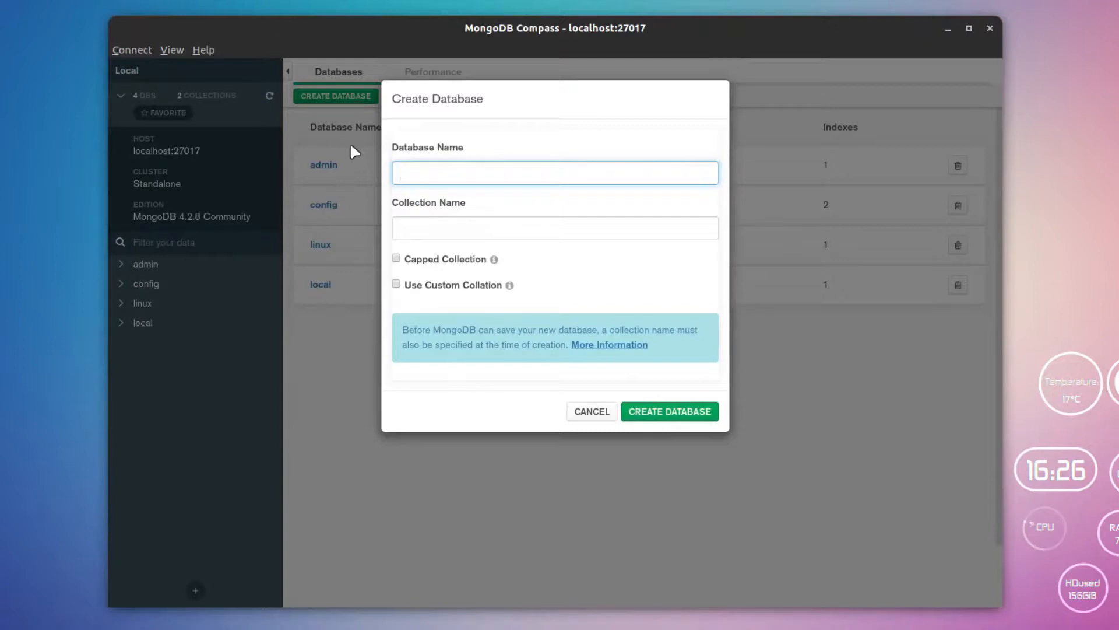
click(591, 411)
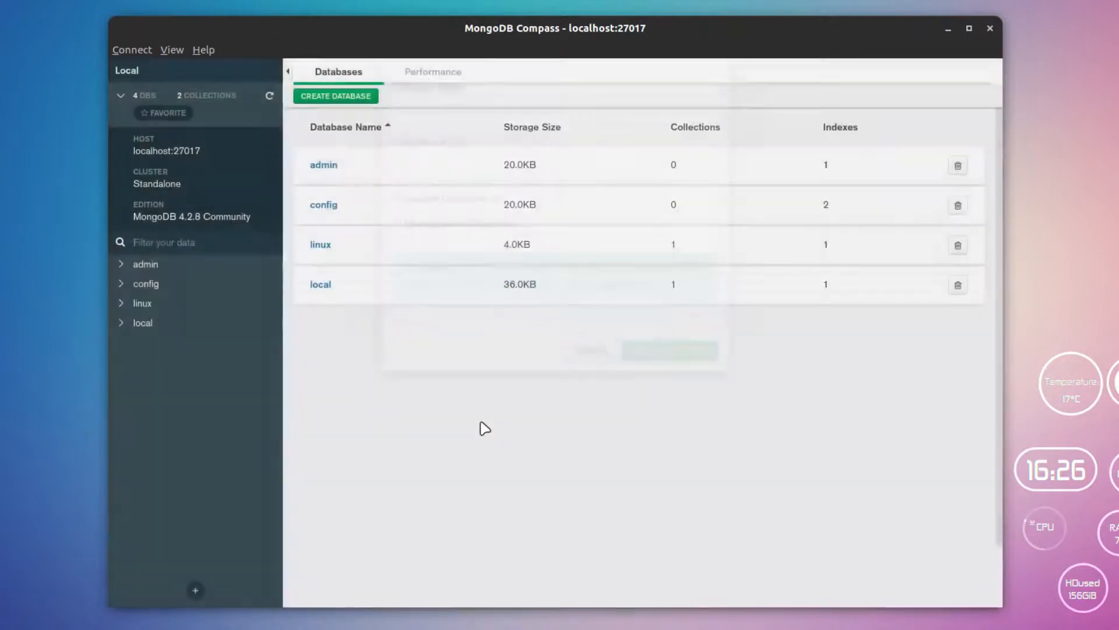
mouse_move(429, 239)
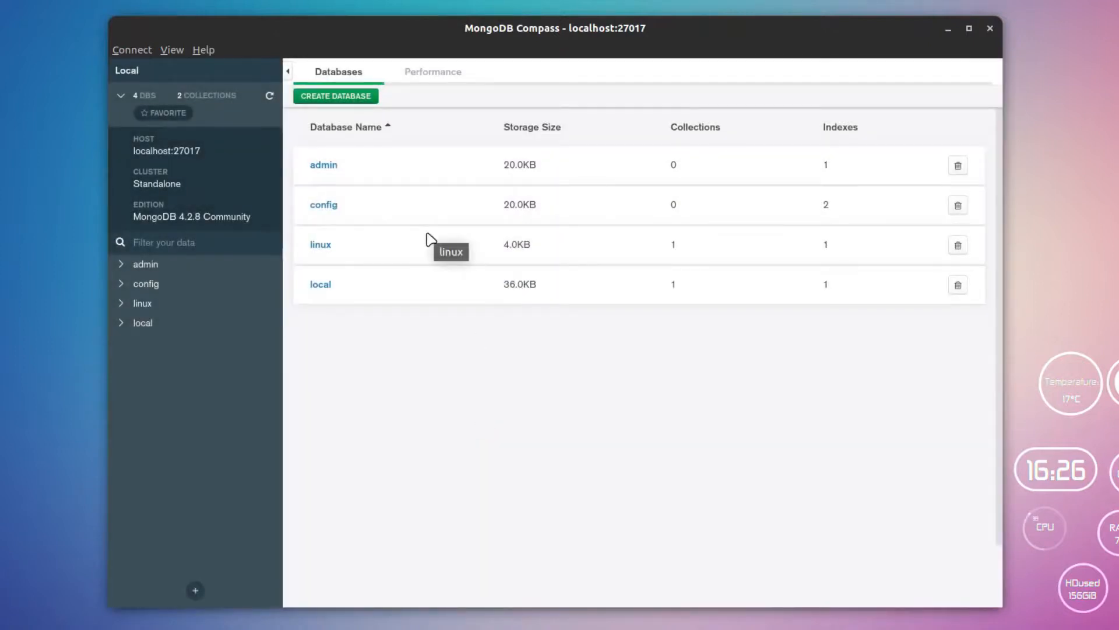
mouse_move(368, 131)
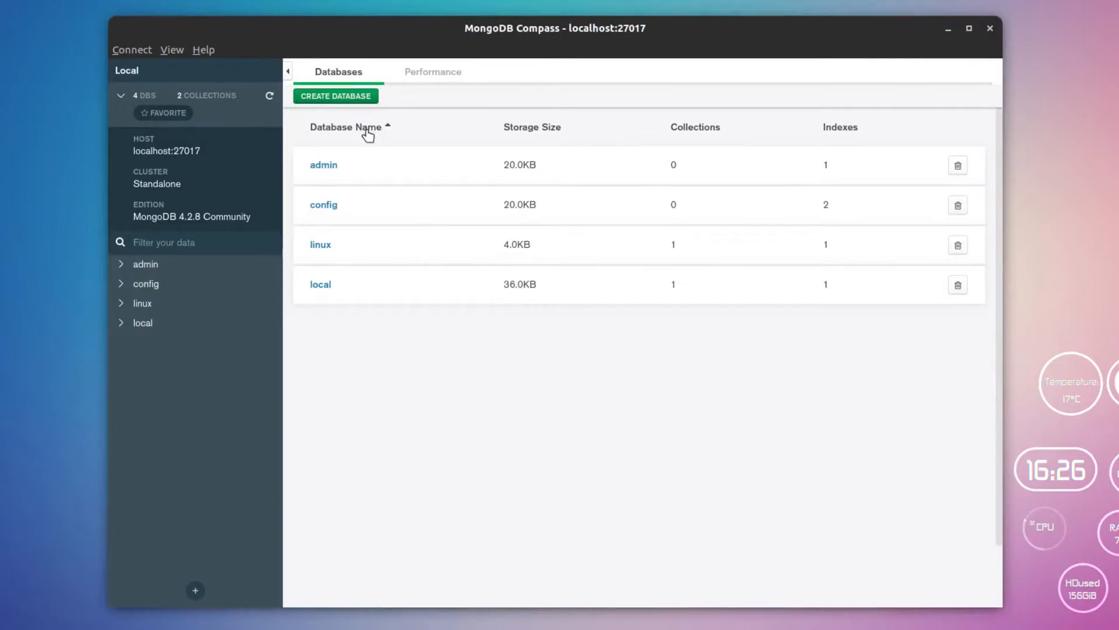
mouse_move(684, 351)
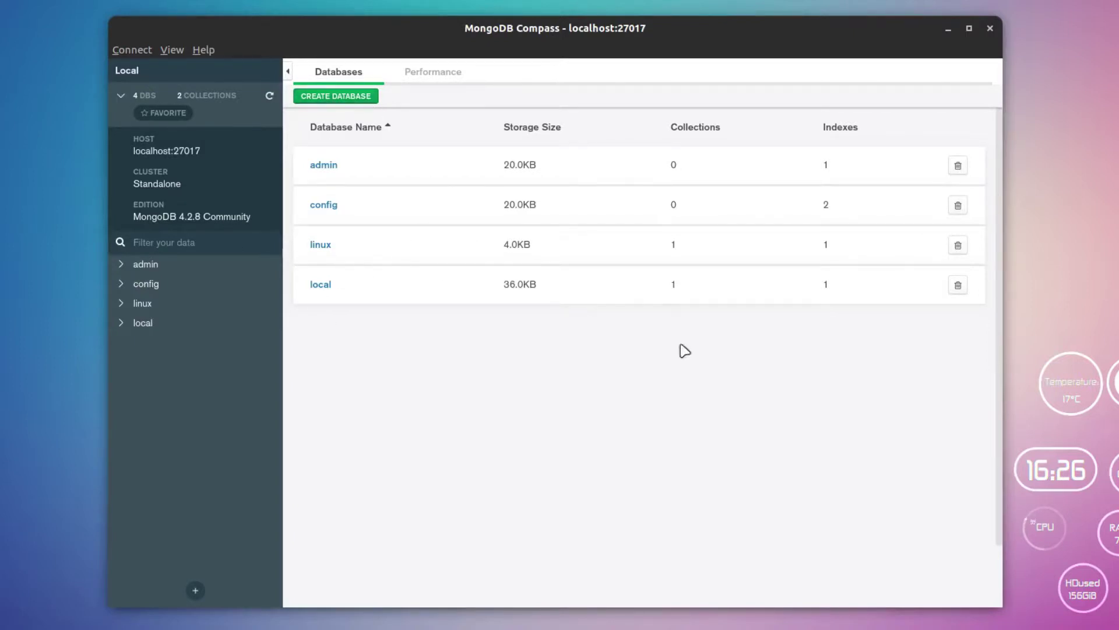
mouse_move(433, 71)
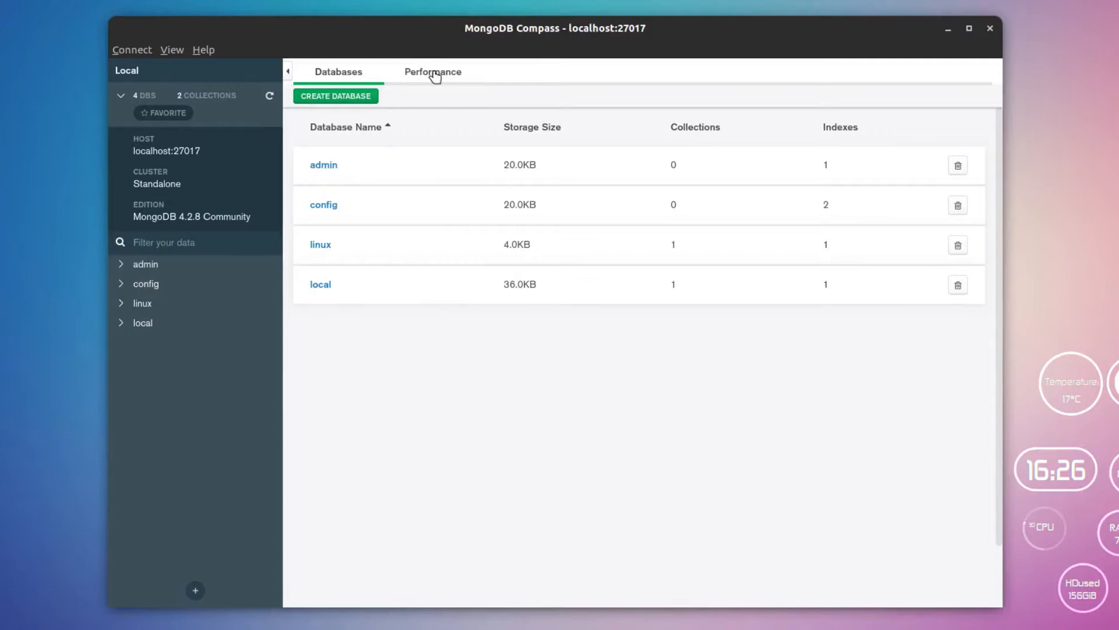
Step: Show the Performance charts for operations, read/write, network and memory on localhost:27017
click(433, 71)
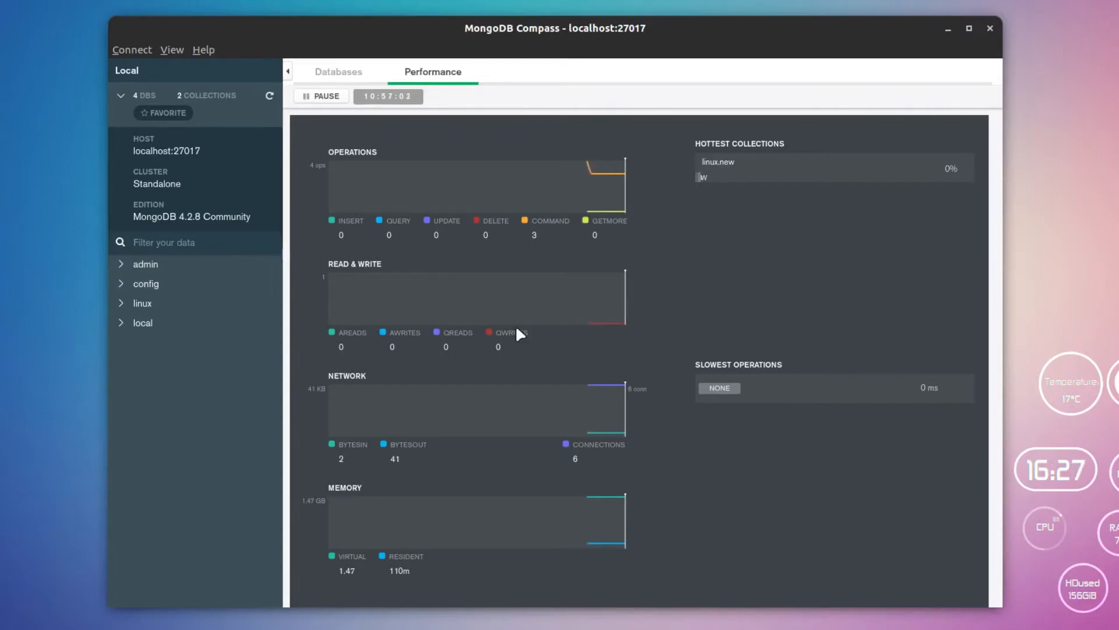
mouse_move(663, 222)
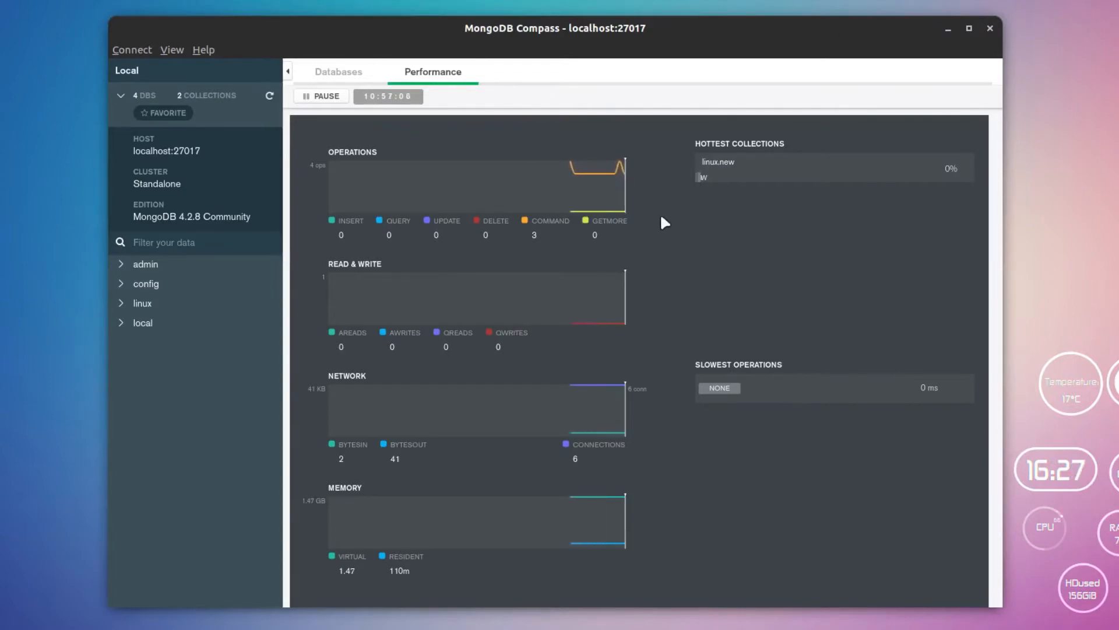
mouse_move(725, 238)
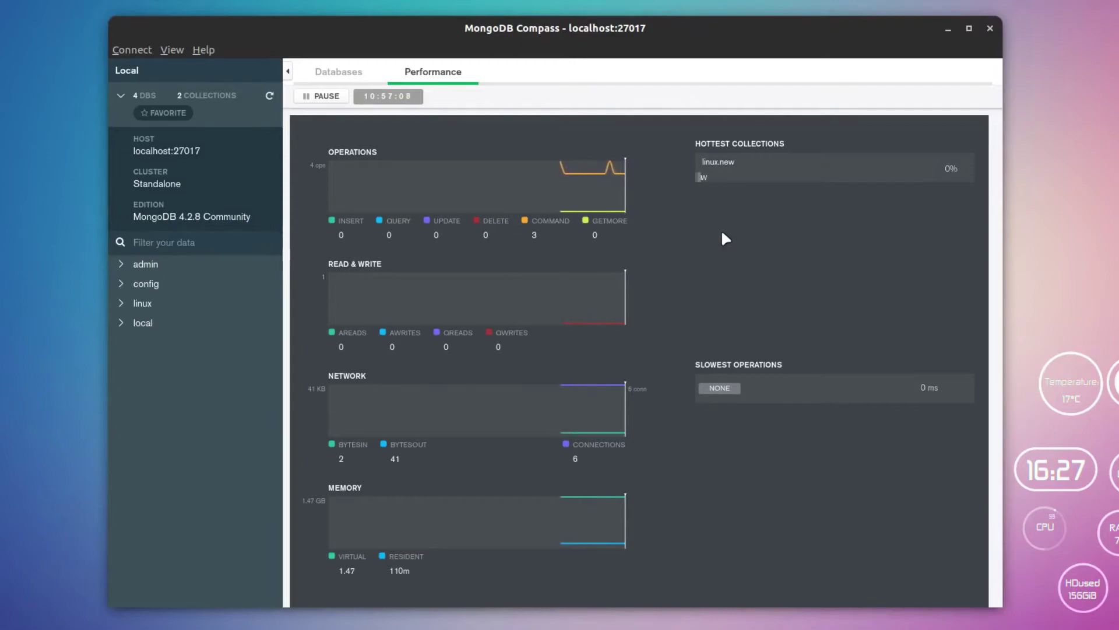